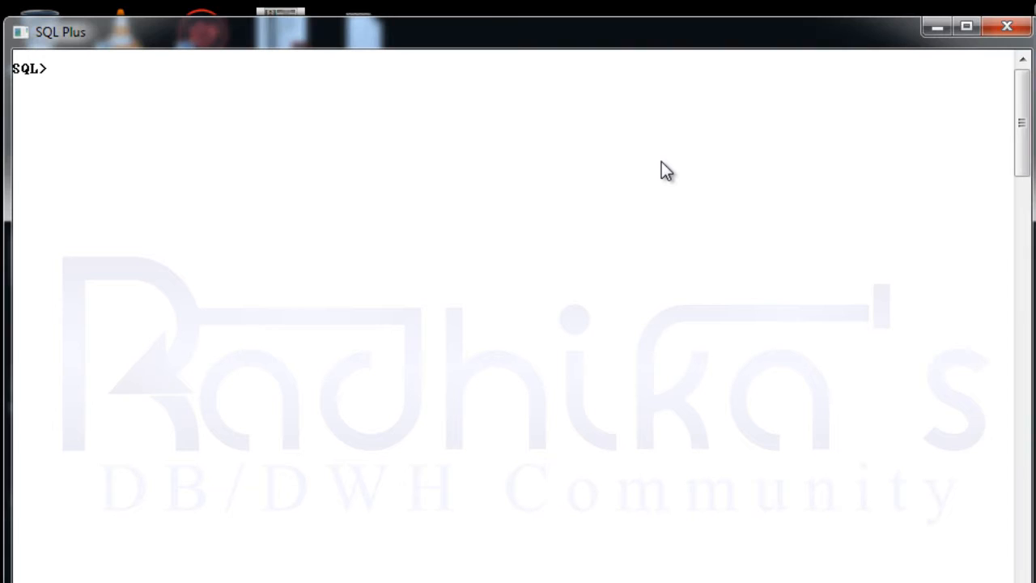
Write out the TRIM syntax note: trim([leading|trailing|both] trim_char from string).
{"action": "type", "text": "t"}
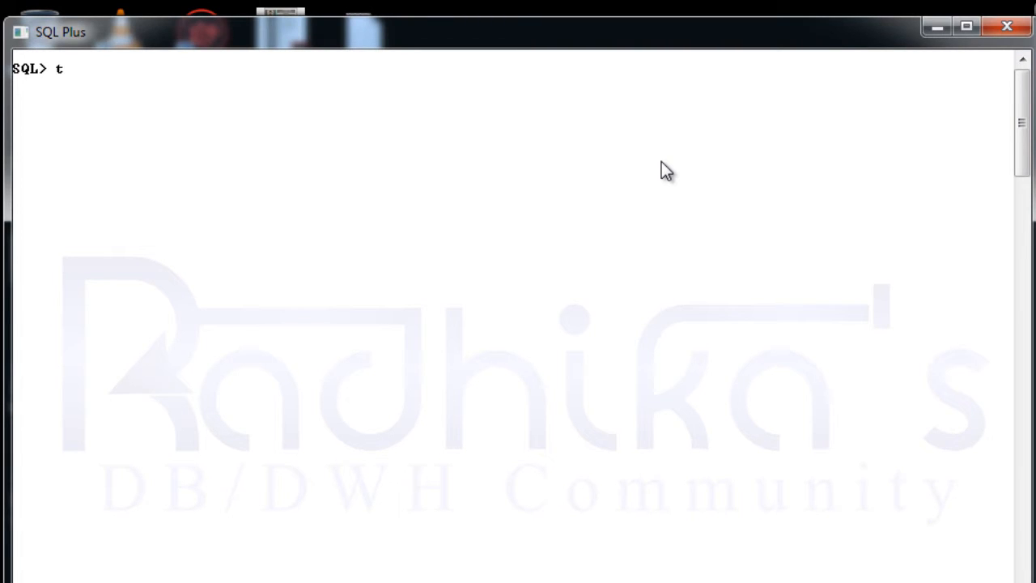
{"action": "type", "text": "rim"}
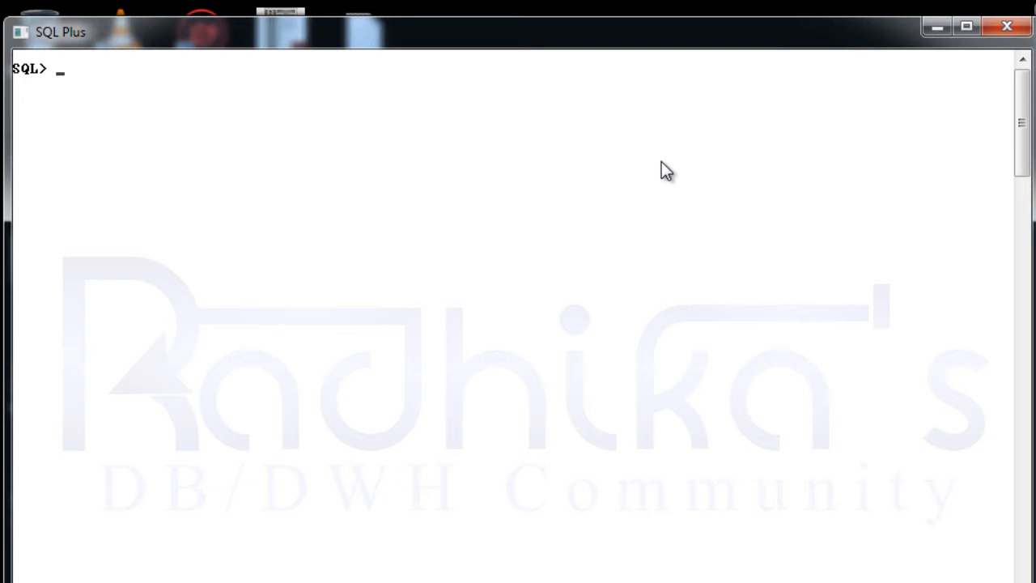
{"action": "type", "text": "trim("}
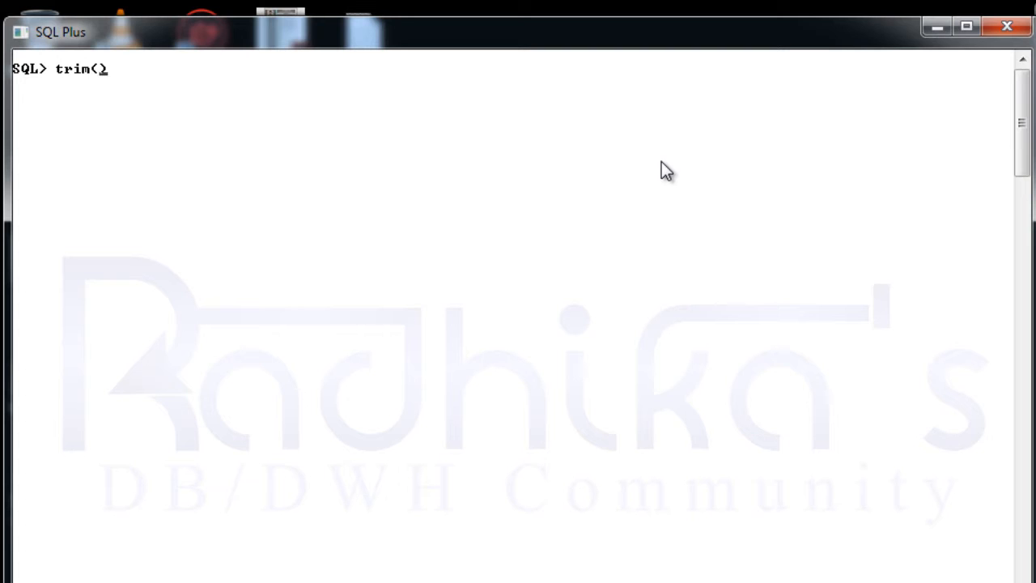
{"action": "type", "text": "[]"}
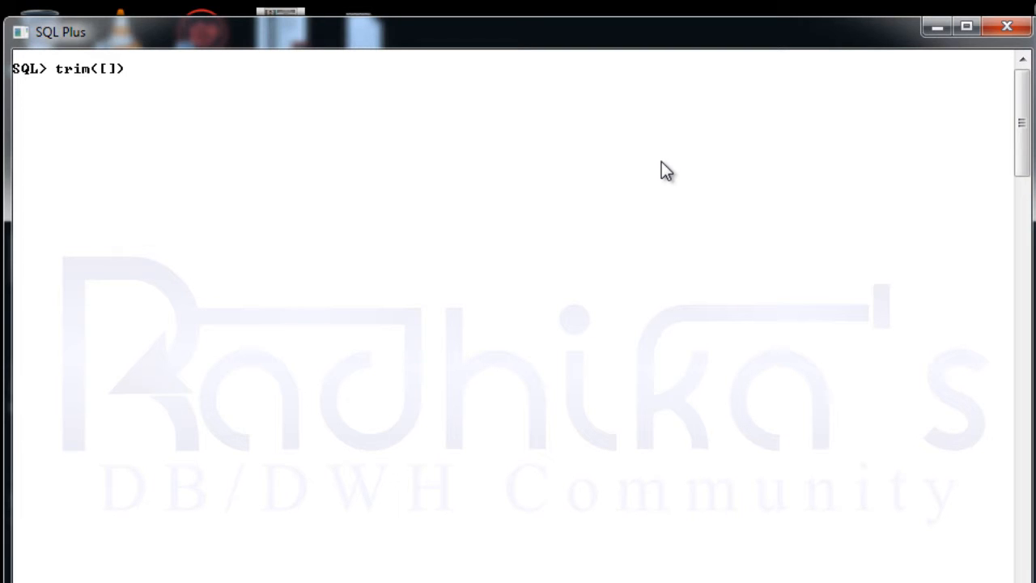
{"action": "type", "text": "leading|"}
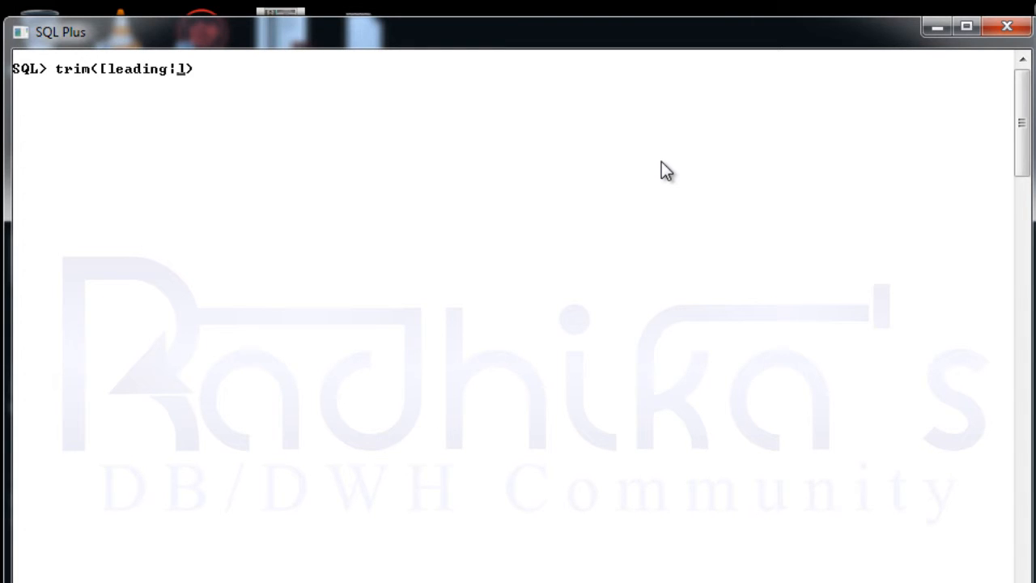
{"action": "type", "text": "trailing"}
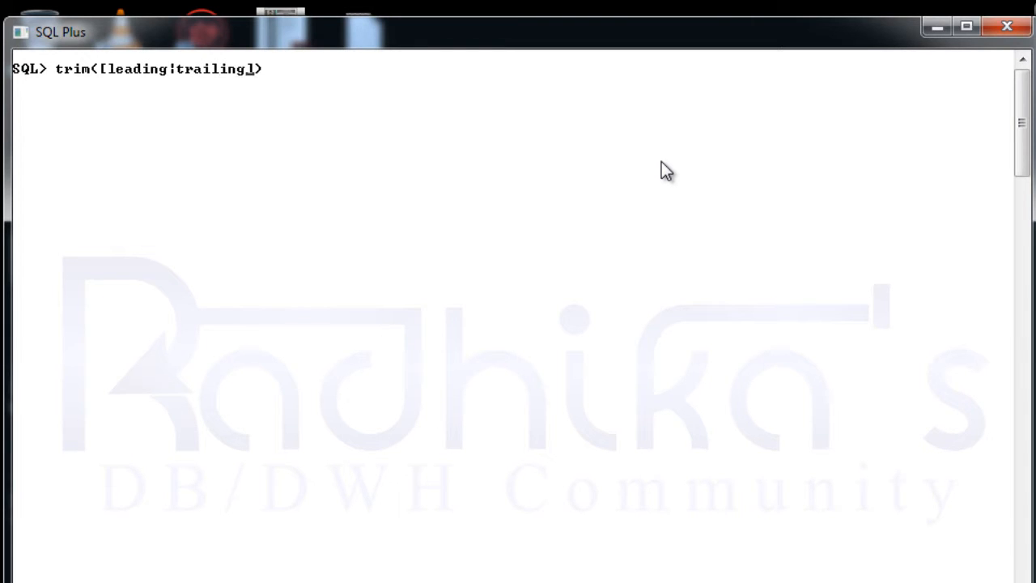
{"action": "type", "text": "both"}
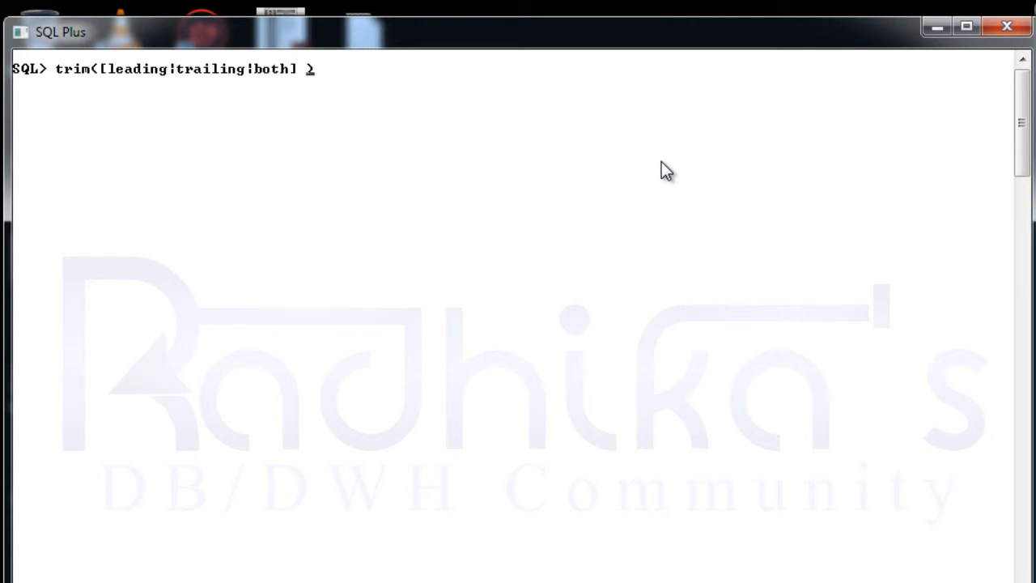
{"action": "type", "text": "t"}
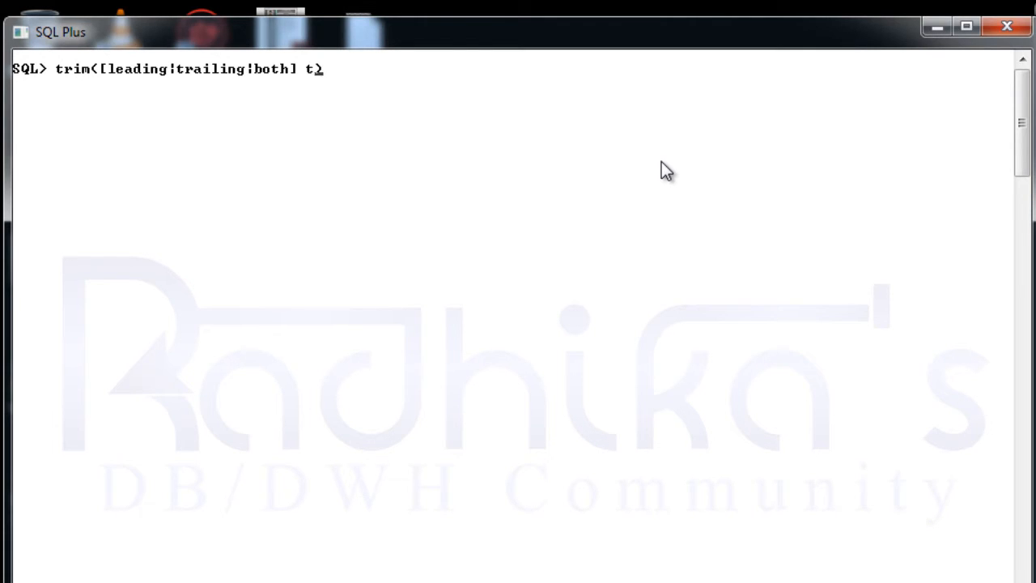
{"action": "type", "text": "riming)"}
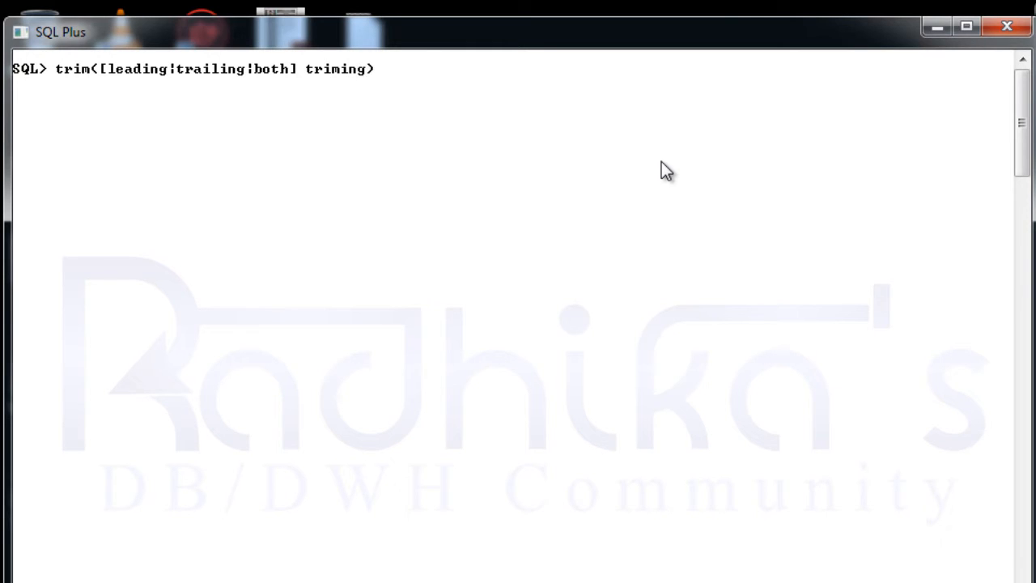
{"action": "type", "text": "_char"}
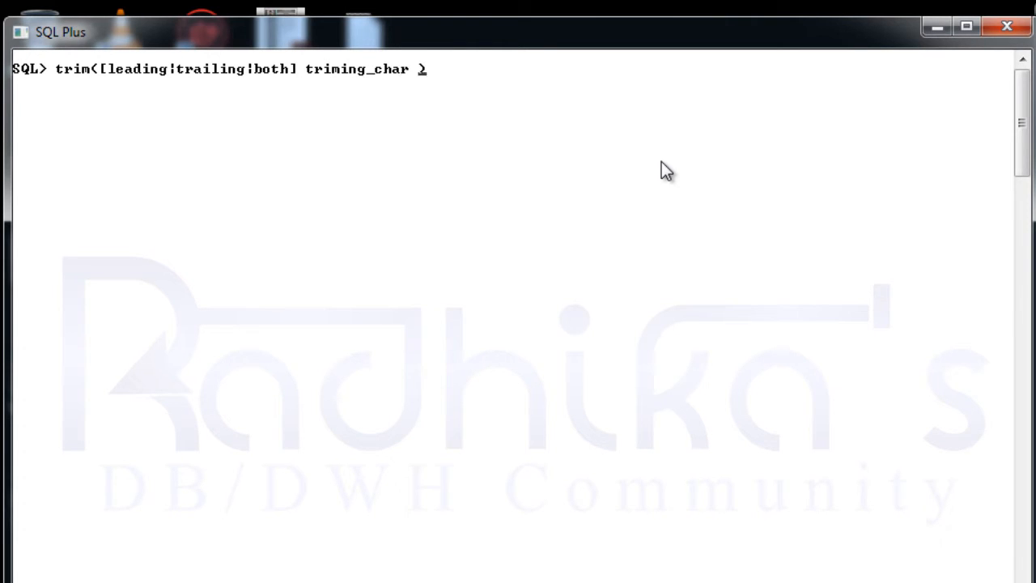
{"action": "type", "text": "from"}
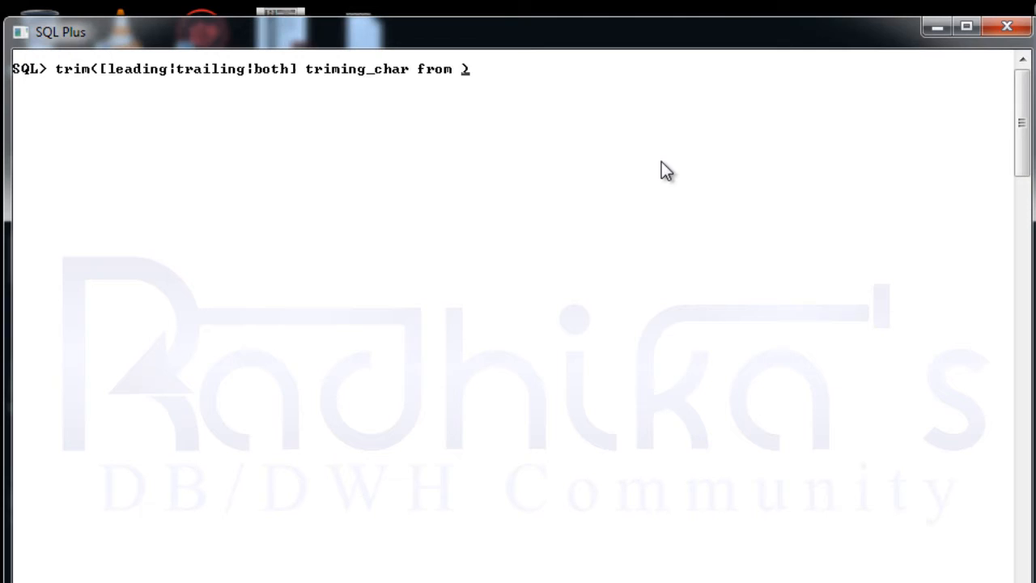
{"action": "type", "text": "<>"}
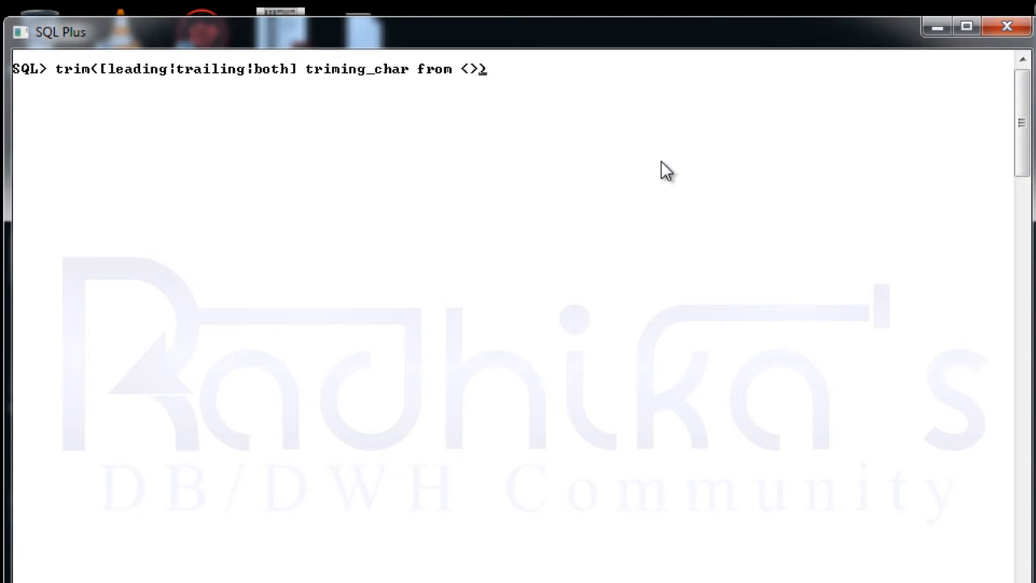
{"action": "type", "text": "strin"}
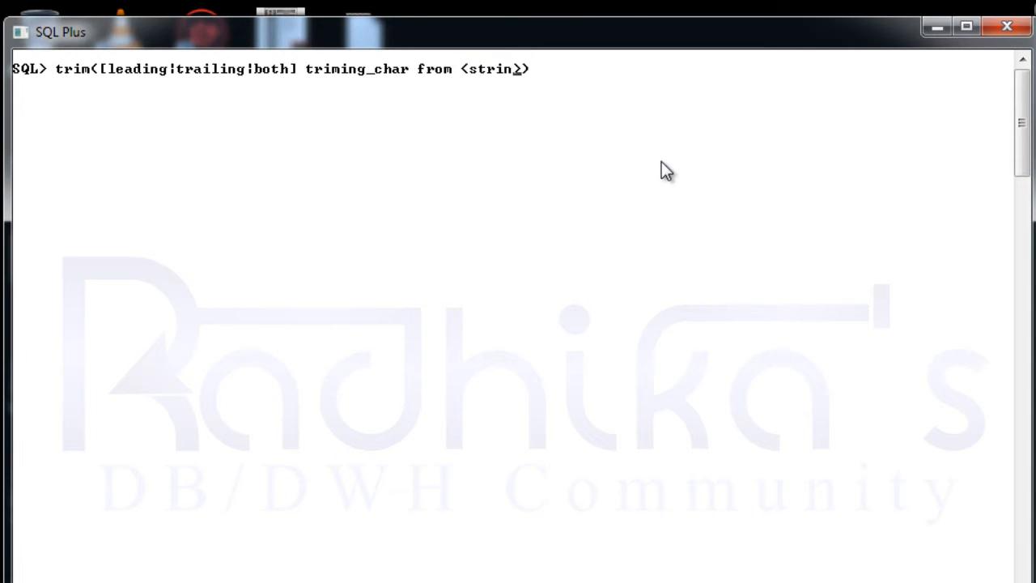
{"action": "type", "text": "g1"}
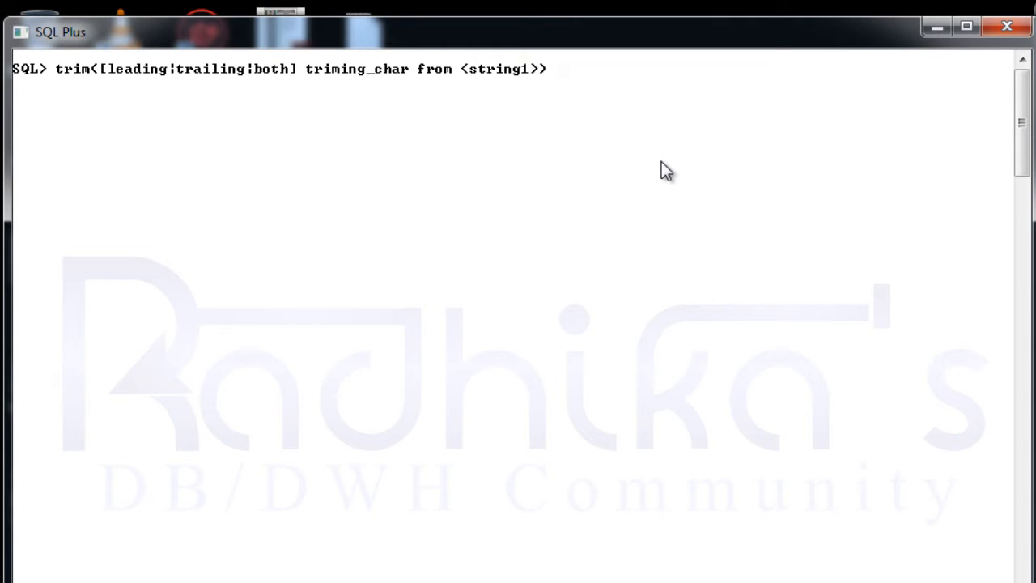
{"action": "mouse_move", "coordinate": [126, 93]}
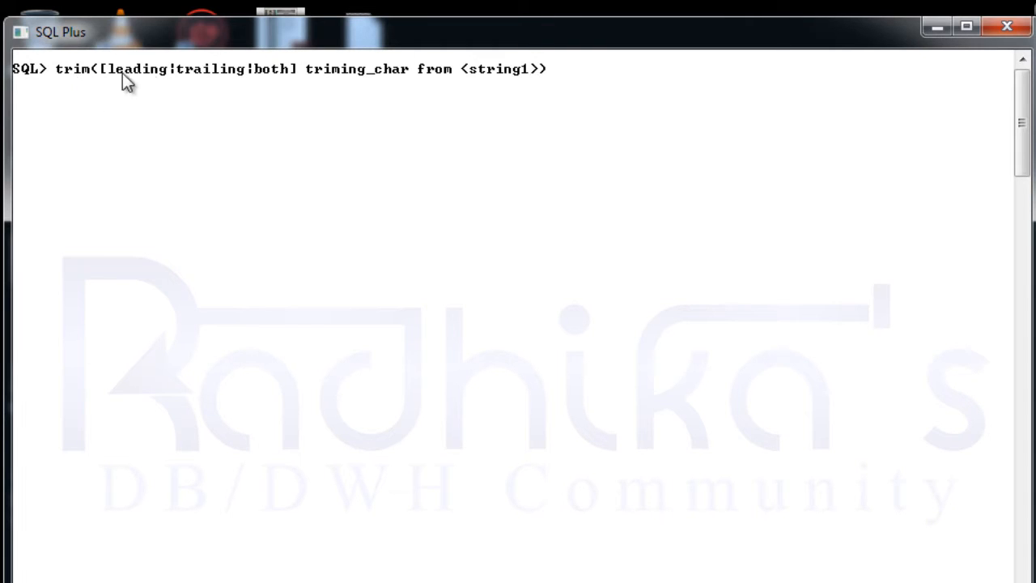
{"action": "mouse_move", "coordinate": [147, 99]}
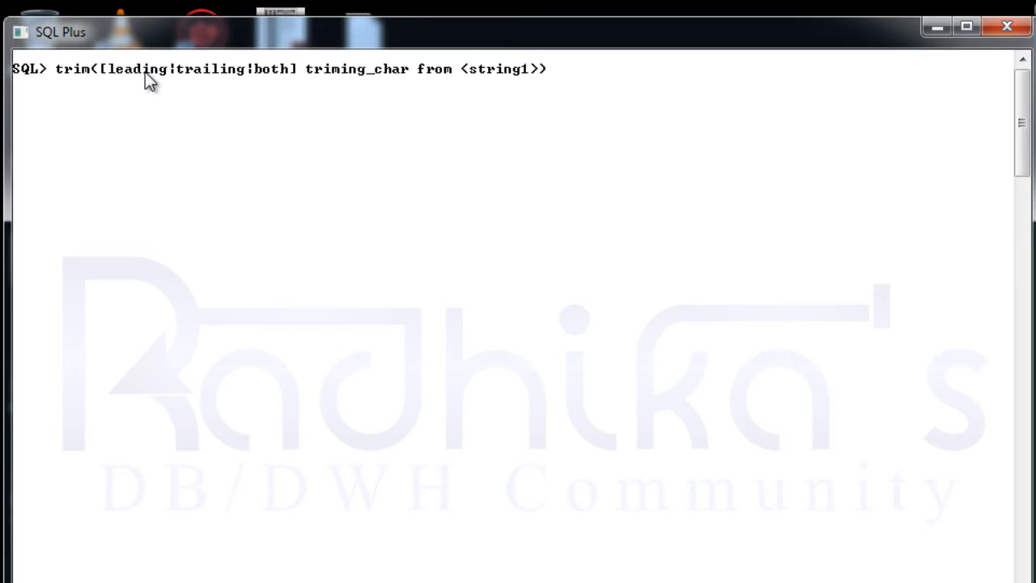
{"action": "mouse_move", "coordinate": [355, 88]}
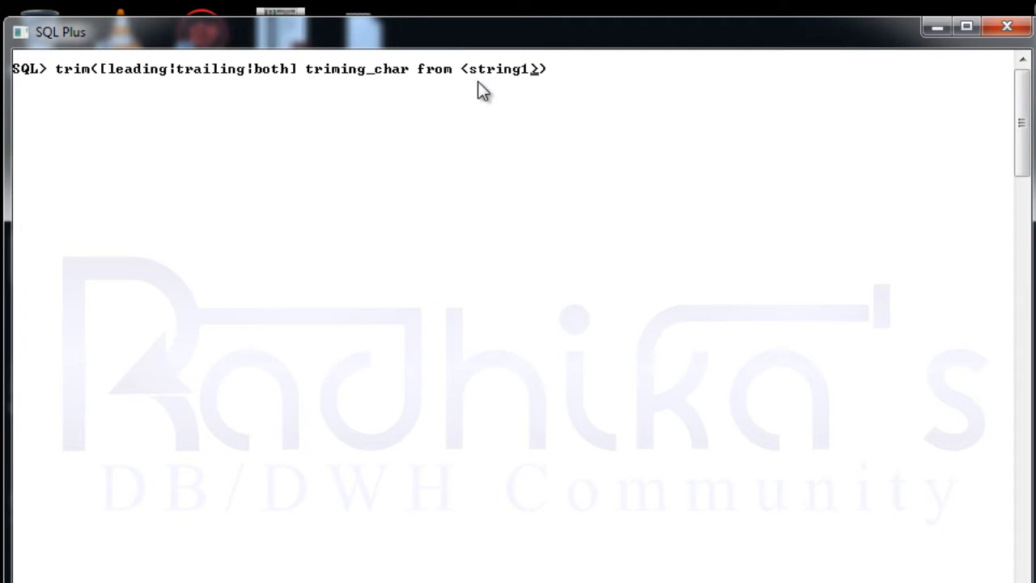
{"action": "mouse_move", "coordinate": [573, 78]}
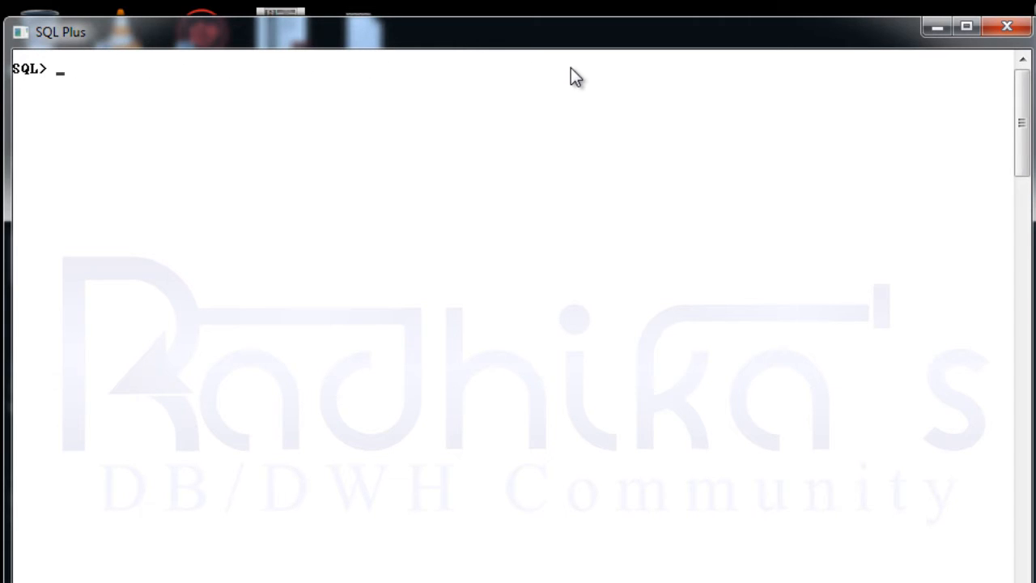
Query the space-padded string ' techical ' from dual to see it returned untrimmed.
{"action": "type", "text": "sele"}
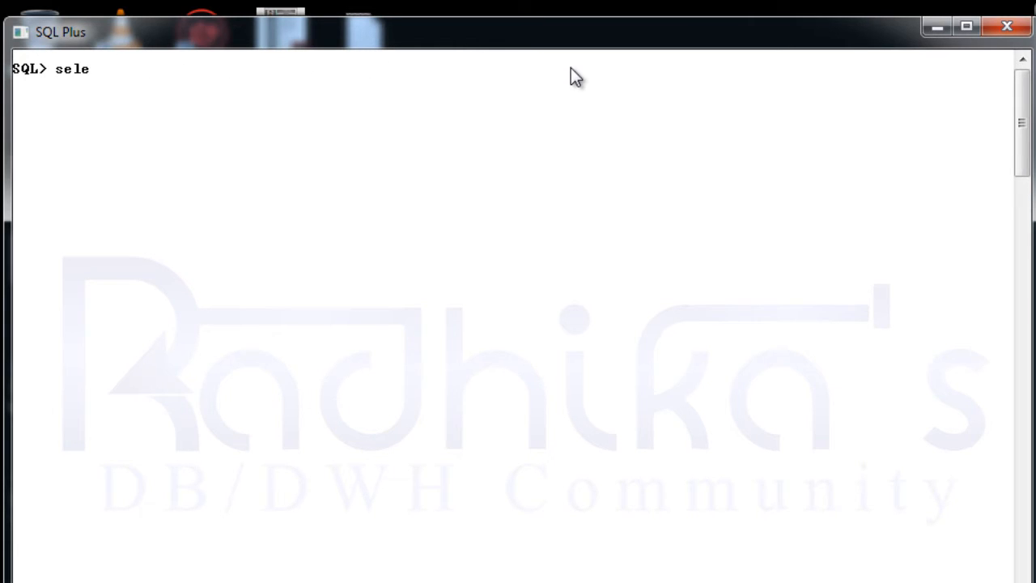
{"action": "type", "text": "ct"}
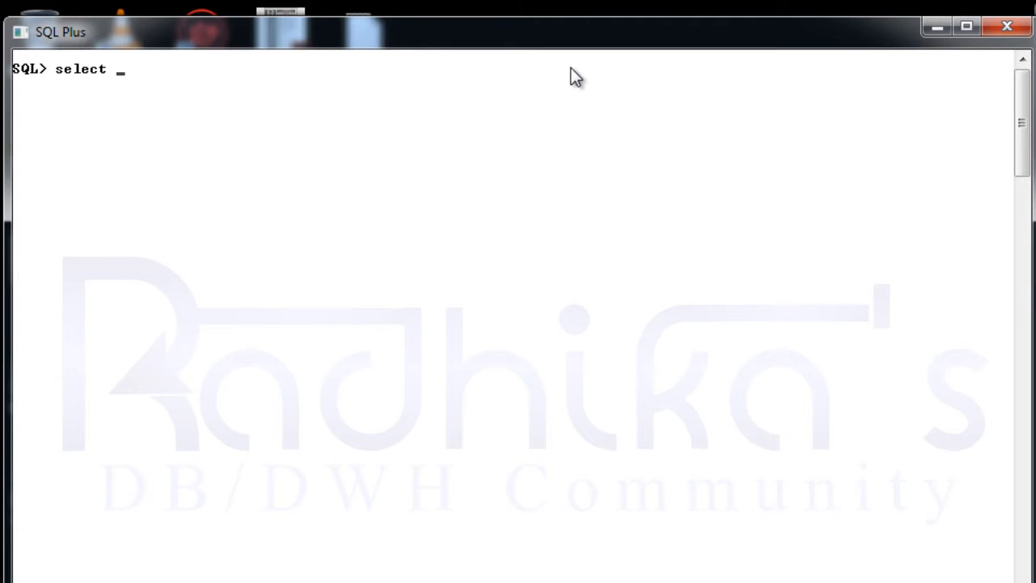
{"action": "type", "text": "trim"}
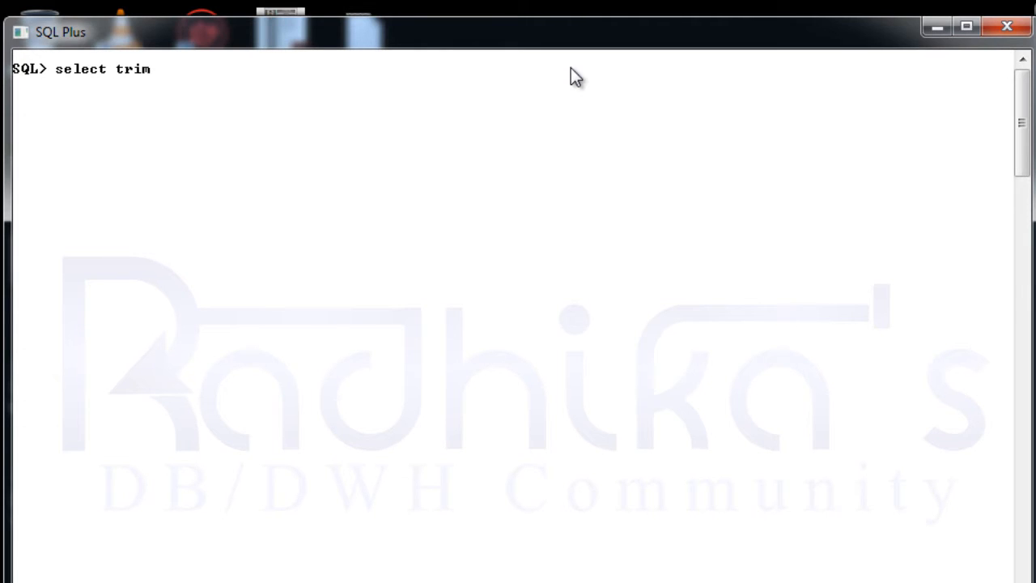
{"action": "type", "text": "()"}
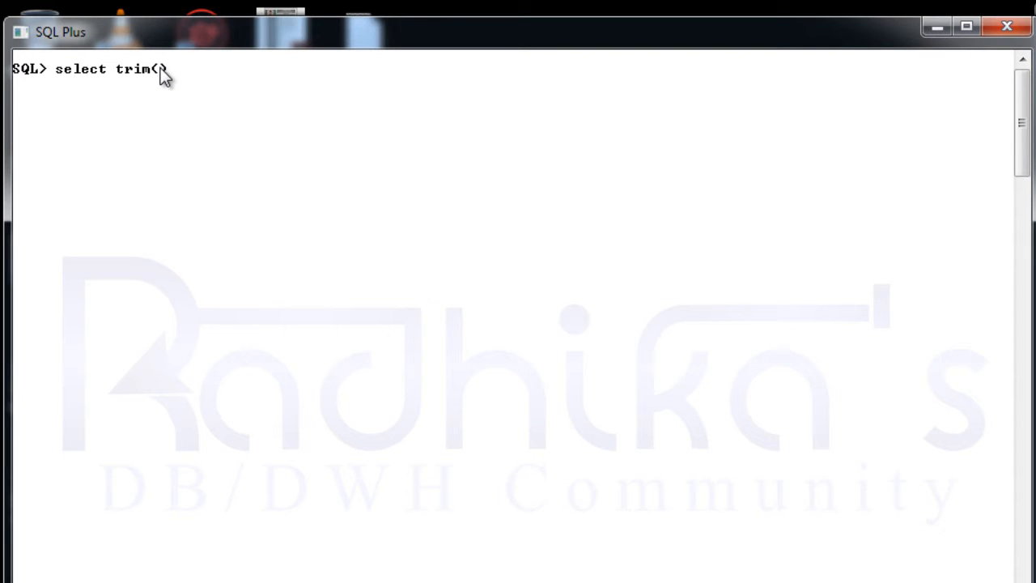
{"action": "type", "text": "'')"}
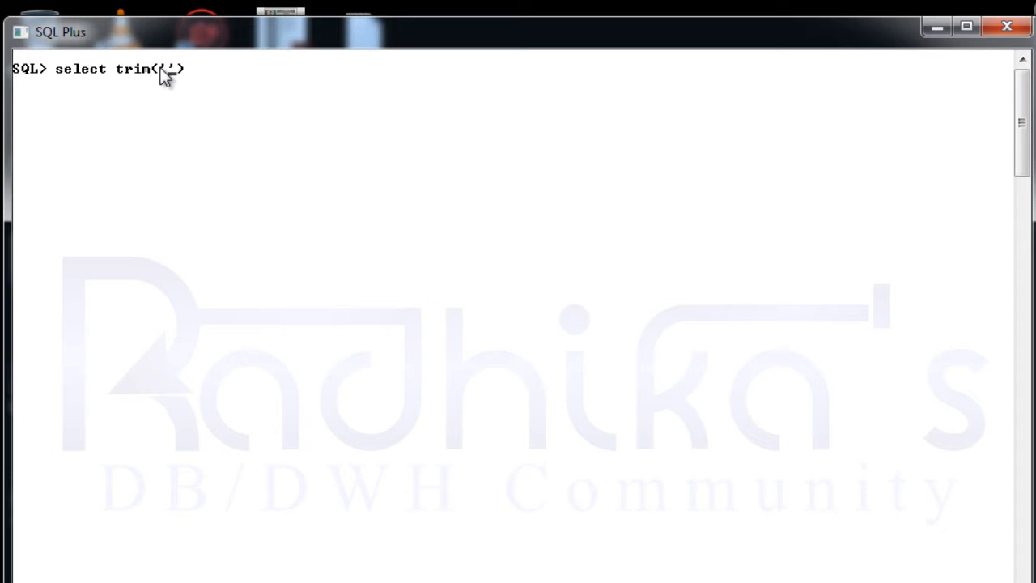
{"action": "type", "text": "tecj"}
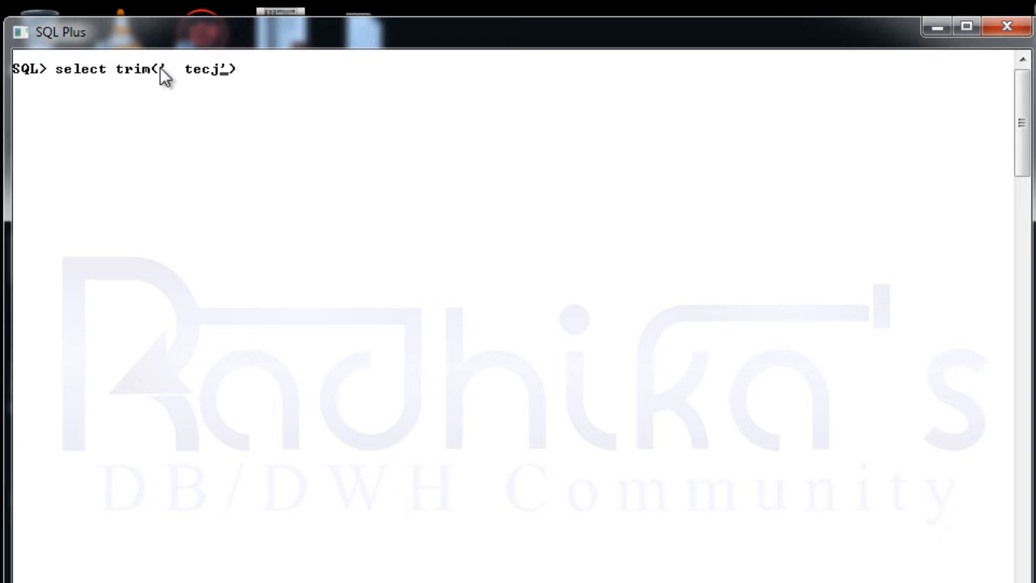
{"action": "key", "text": "BackSpace"}
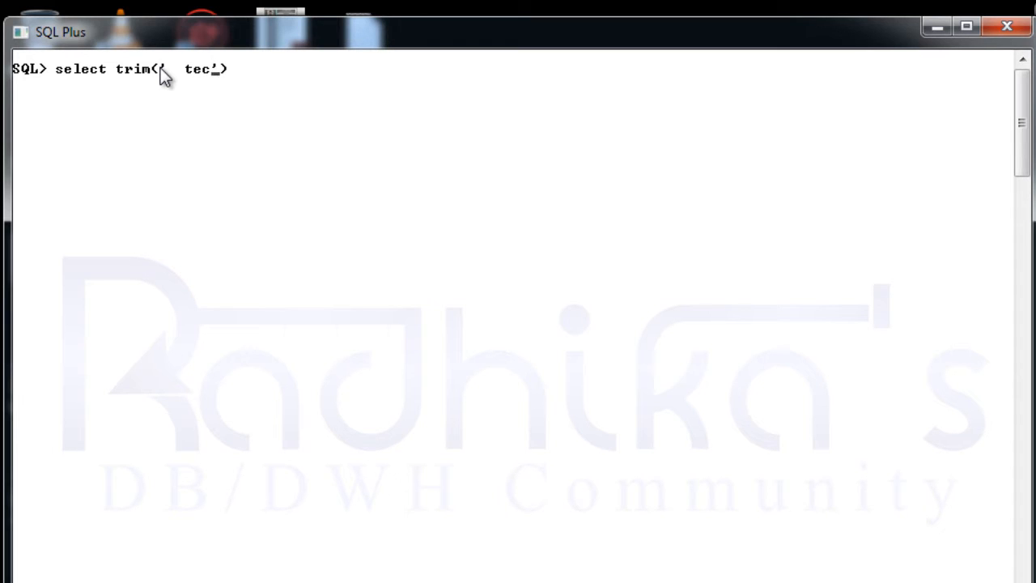
{"action": "type", "text": "hical'"}
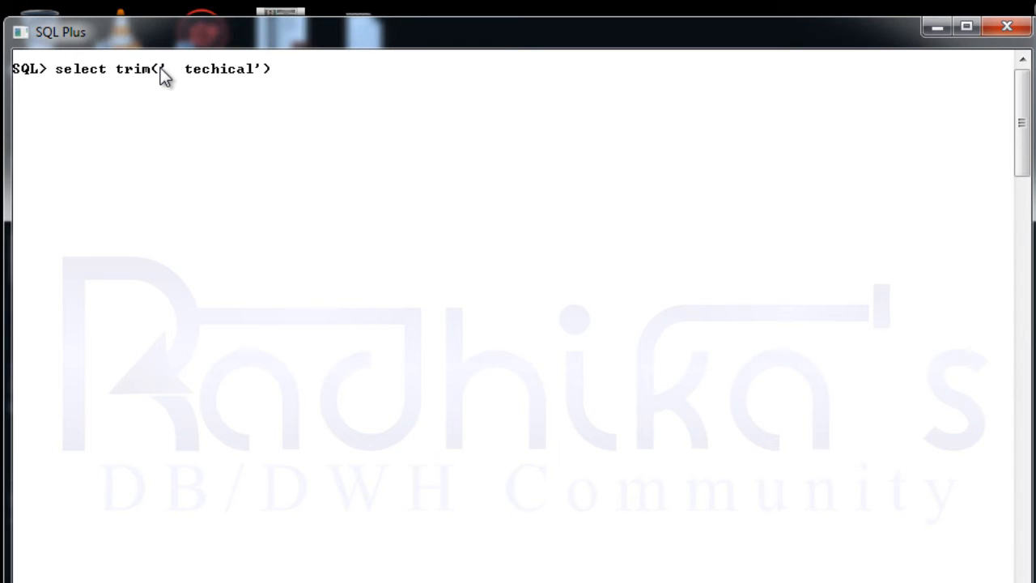
{"action": "type", "text": "\"  \""}
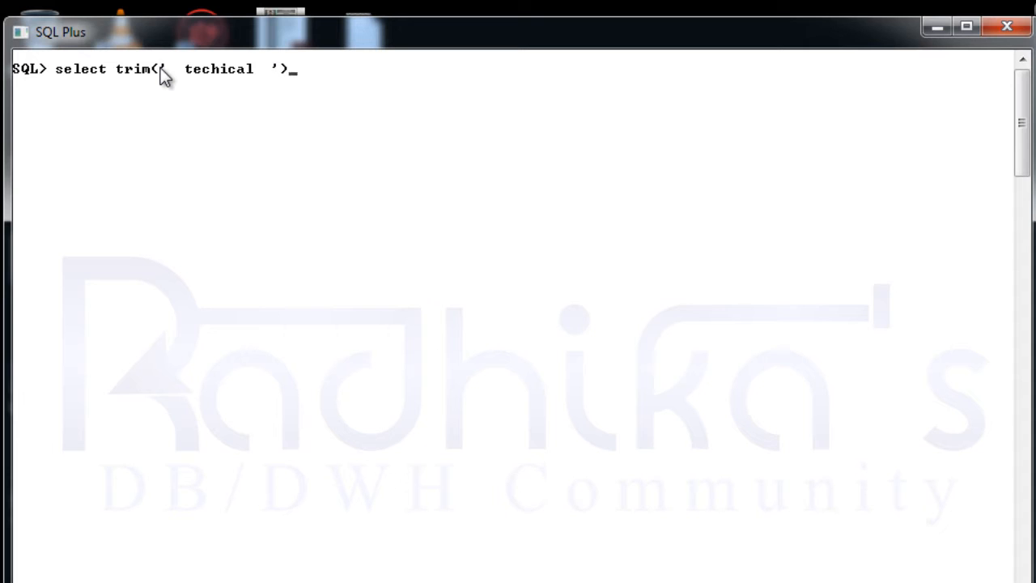
{"action": "type", "text": "from dua"}
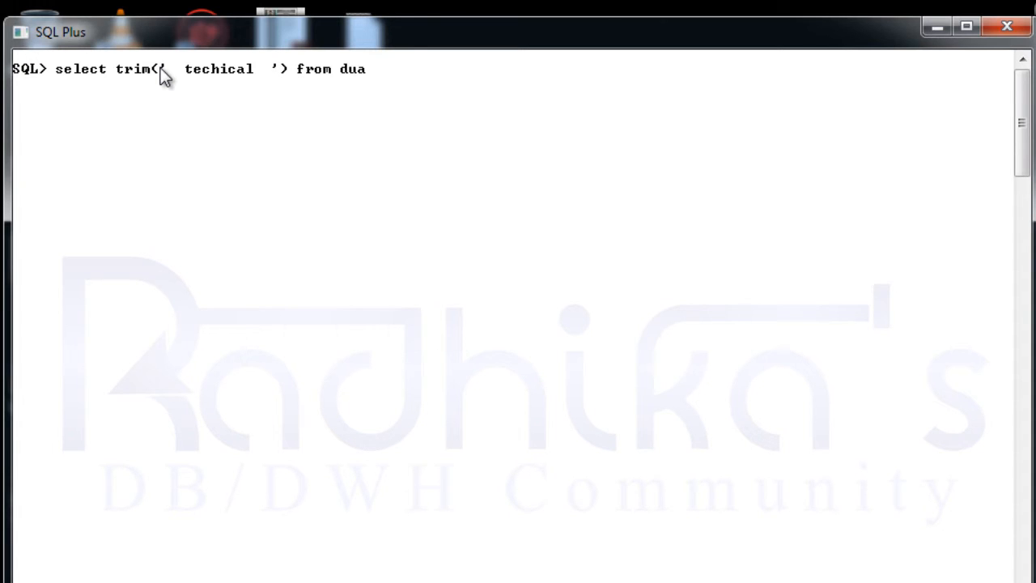
{"action": "type", "text": "l"}
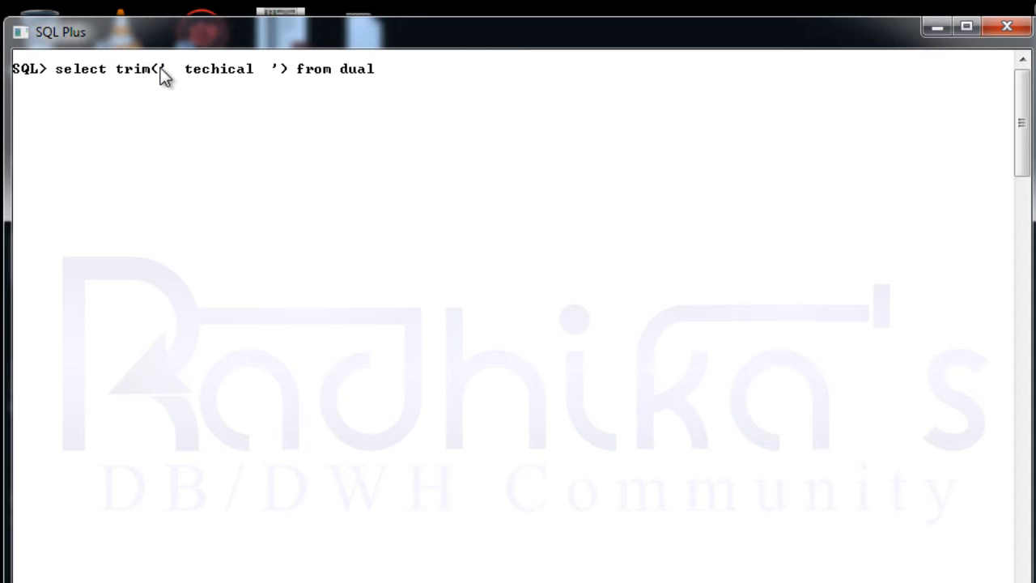
{"action": "key", "text": "BackSpace"}
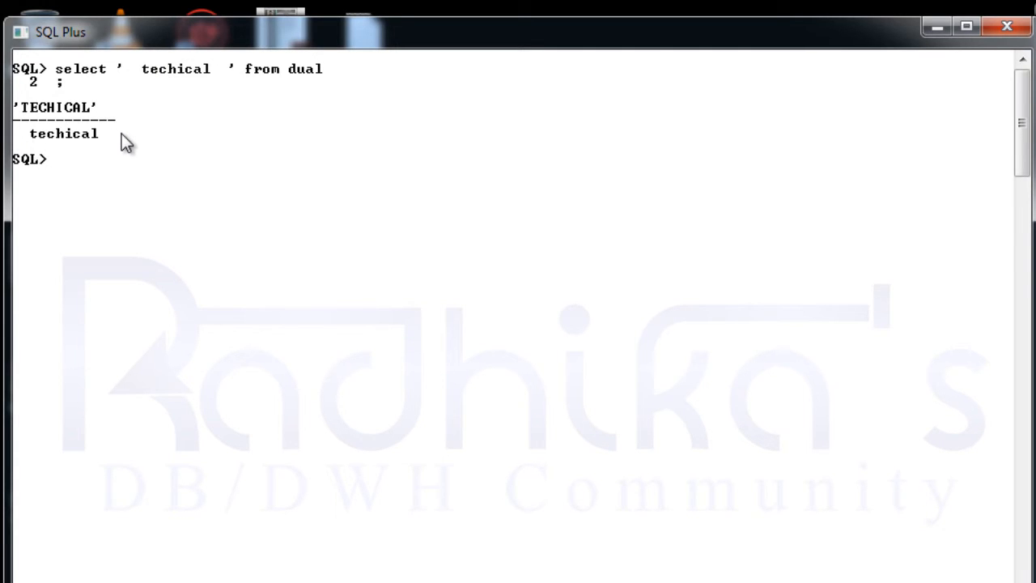
Run select trim(' techical ') from dual; to get techical without surrounding spaces.
{"action": "type", "text": "select '  techical  ' from dual"}
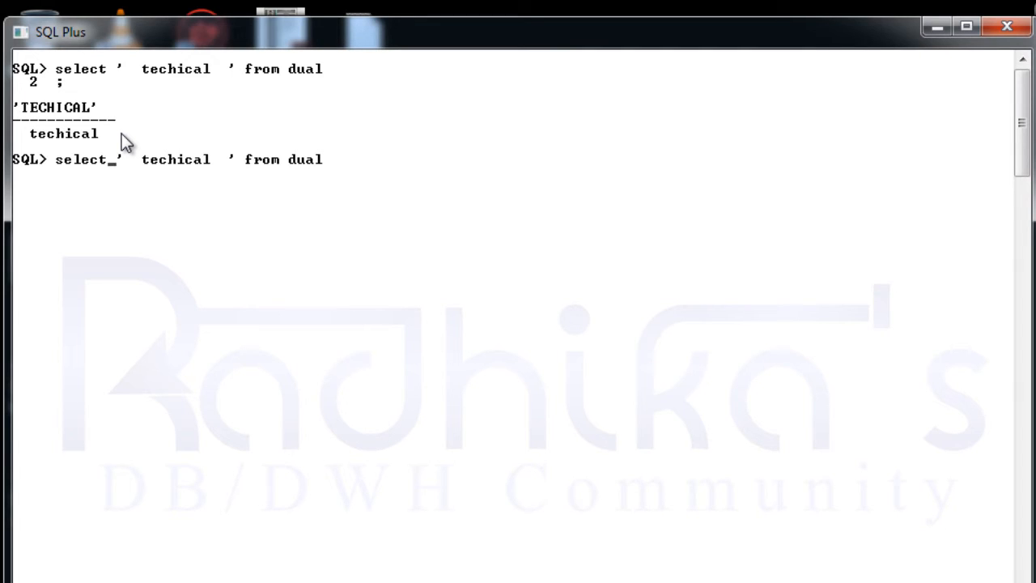
{"action": "type", "text": "trim"}
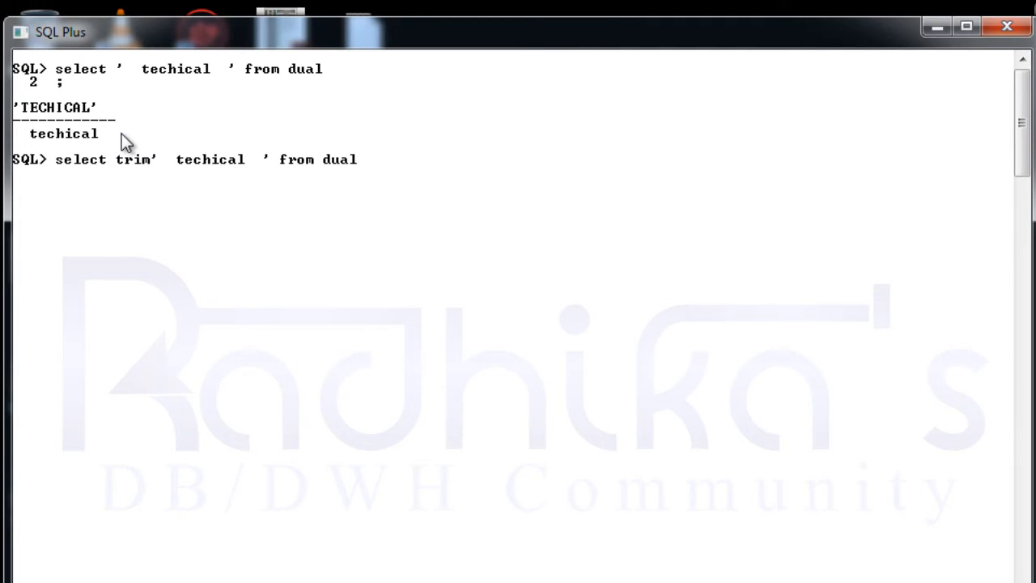
{"action": "type", "text": "("}
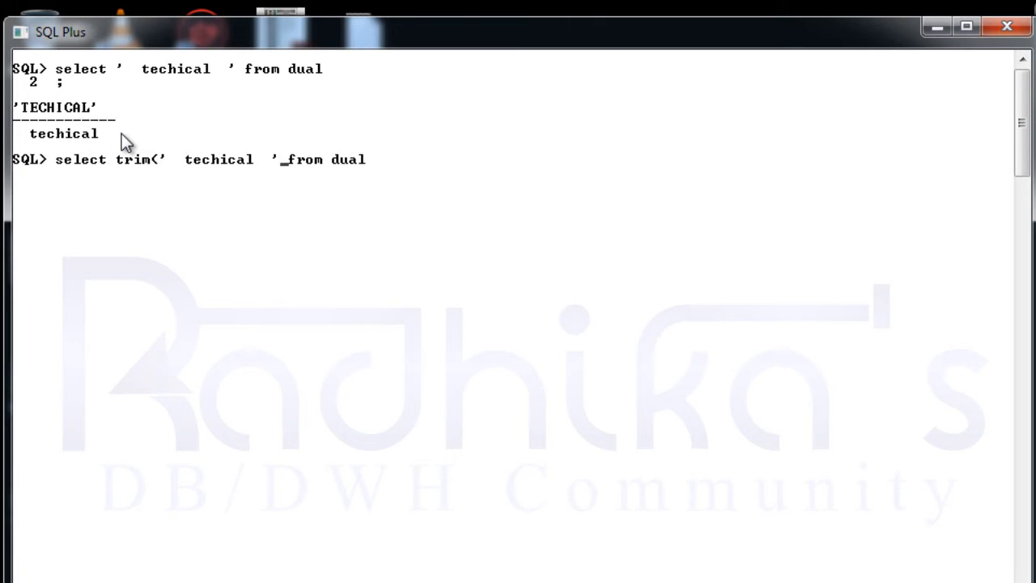
{"action": "type", "text": "')"}
{"action": "type", "text": ";"}
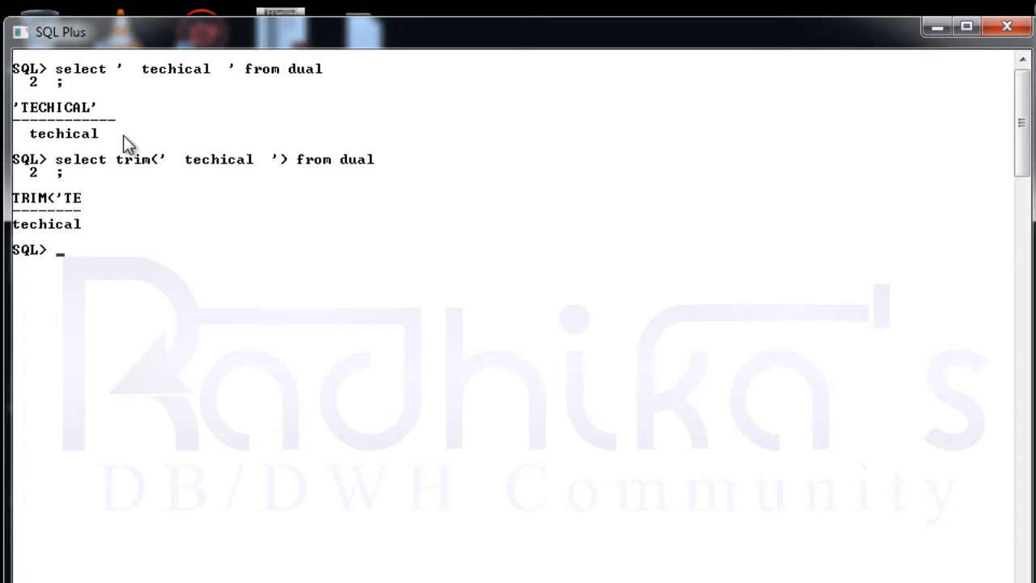
{"action": "mouse_move", "coordinate": [87, 233]}
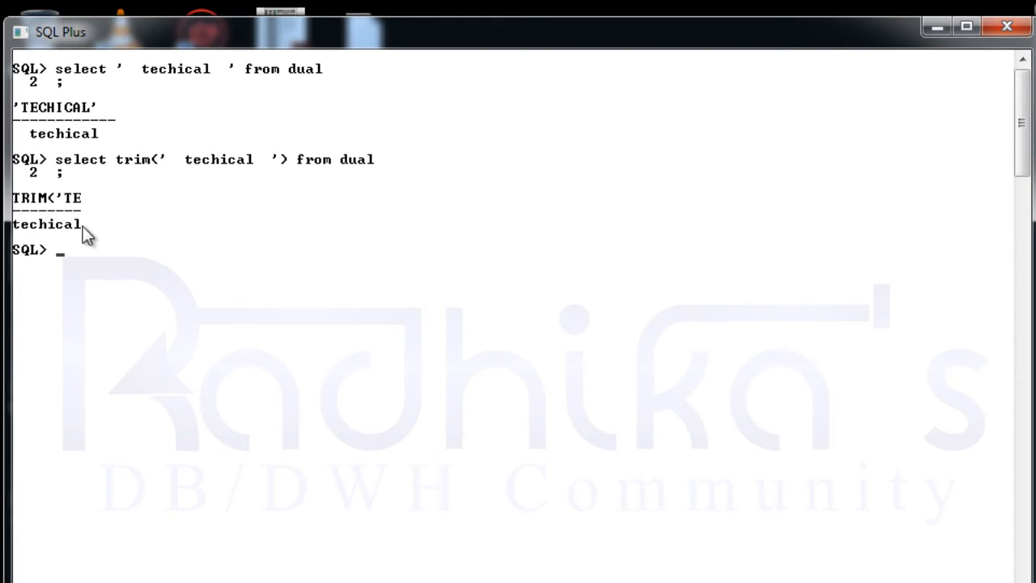
{"action": "mouse_move", "coordinate": [32, 186]}
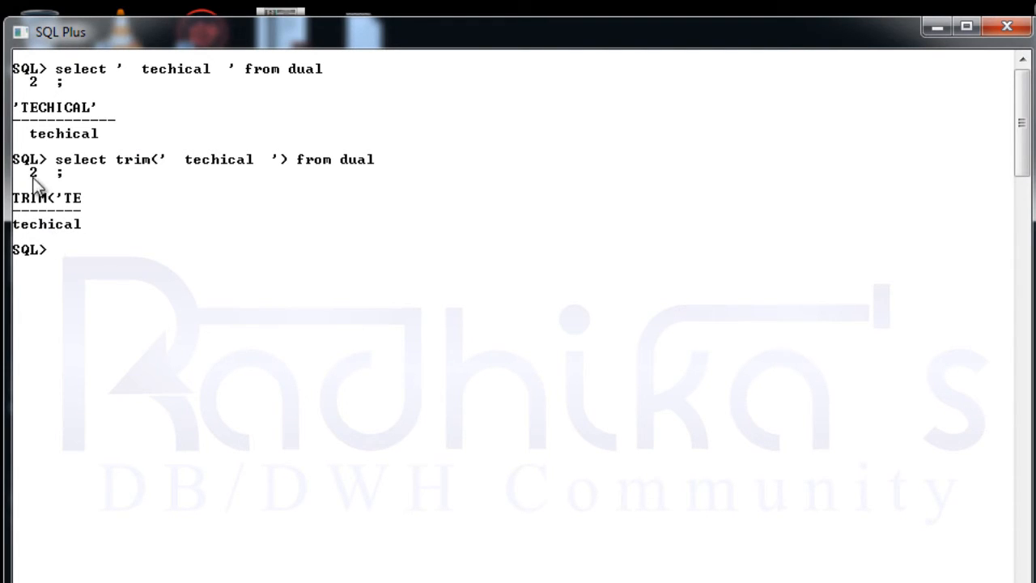
{"action": "mouse_move", "coordinate": [36, 137]}
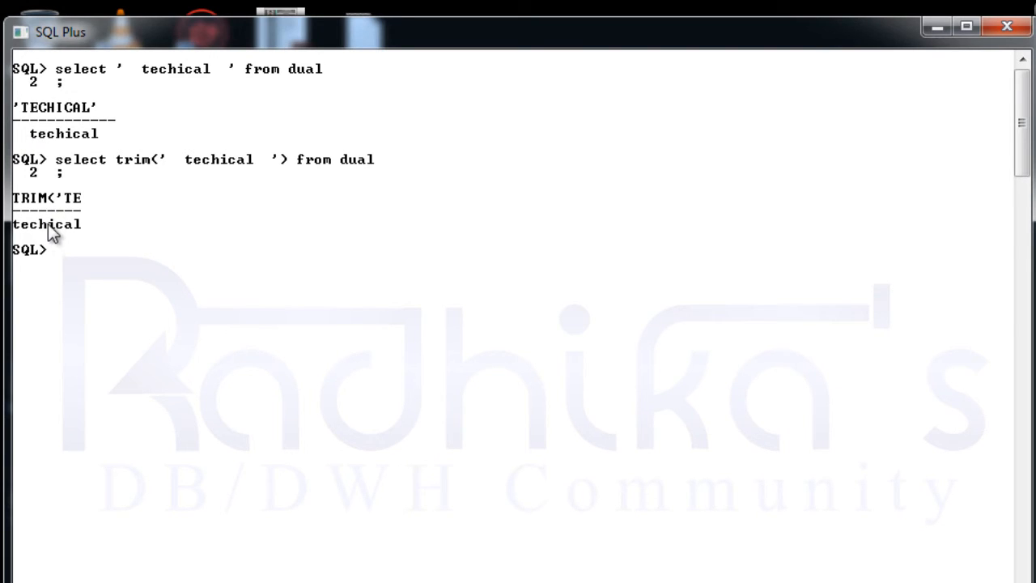
{"action": "type", "text": ";"}
{"action": "type", "text": "select trim("}
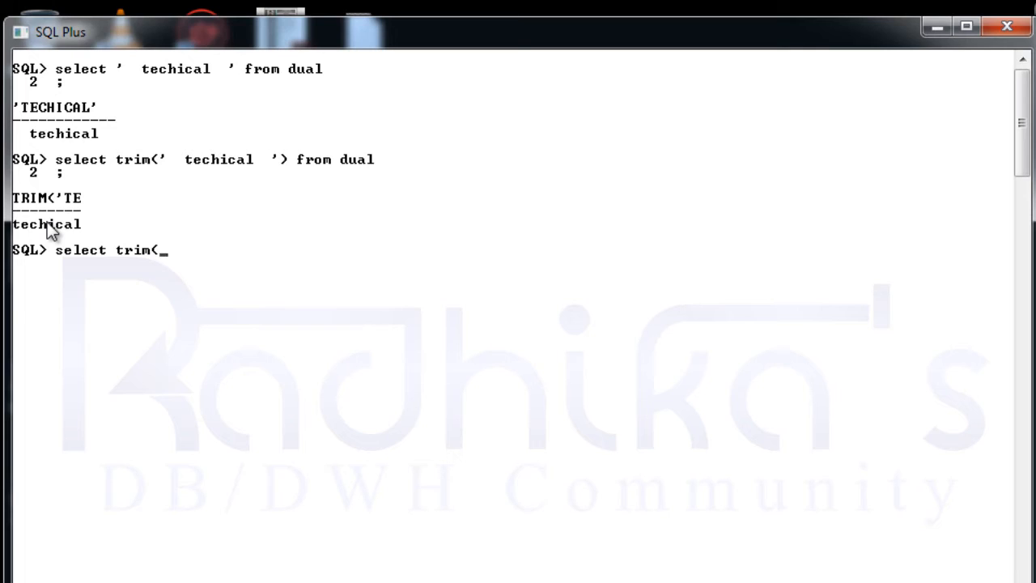
Enter select trim(leading '1' from 1234) from dual; to strip the leading 1, giving 234.
{"action": "type", "text": "leading"}
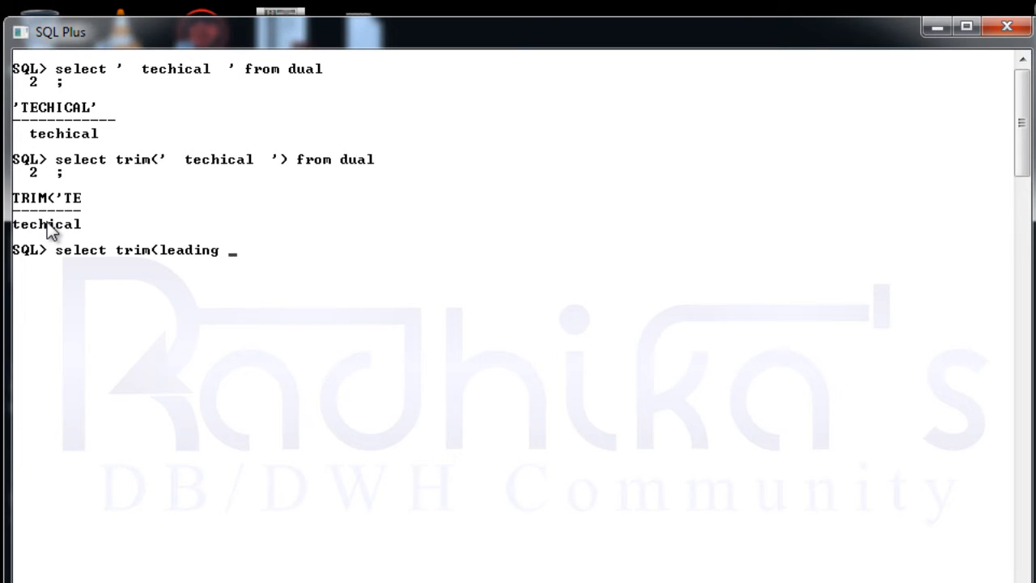
{"action": "type", "text": "'"}
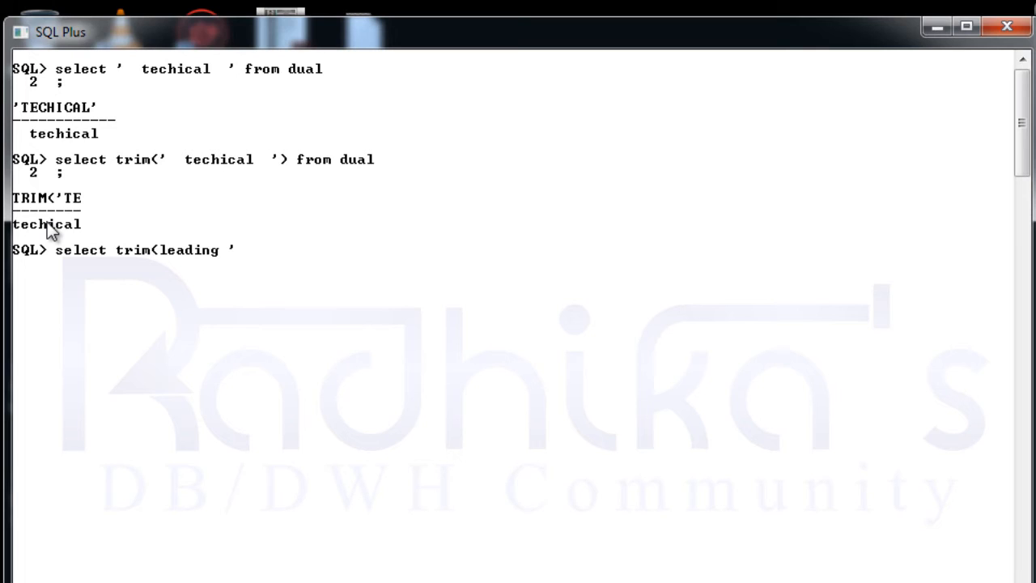
{"action": "type", "text": "1'"}
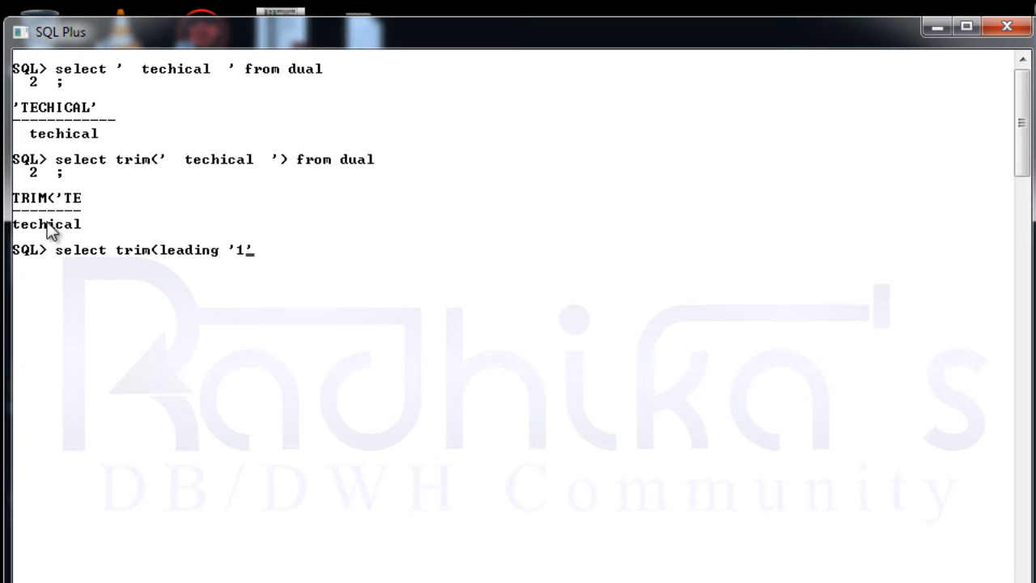
{"action": "type", "text": "fro"}
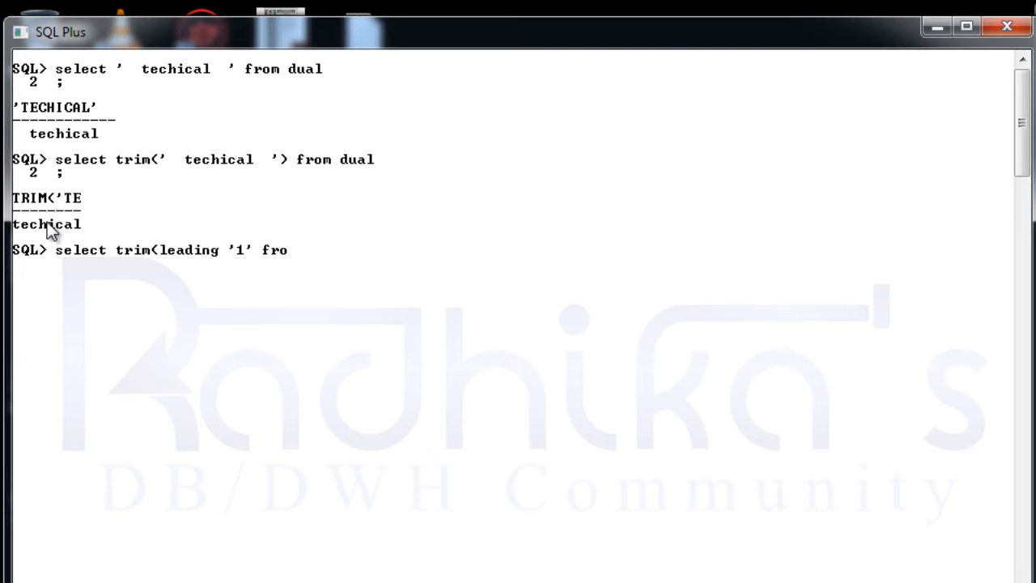
{"action": "type", "text": "1"}
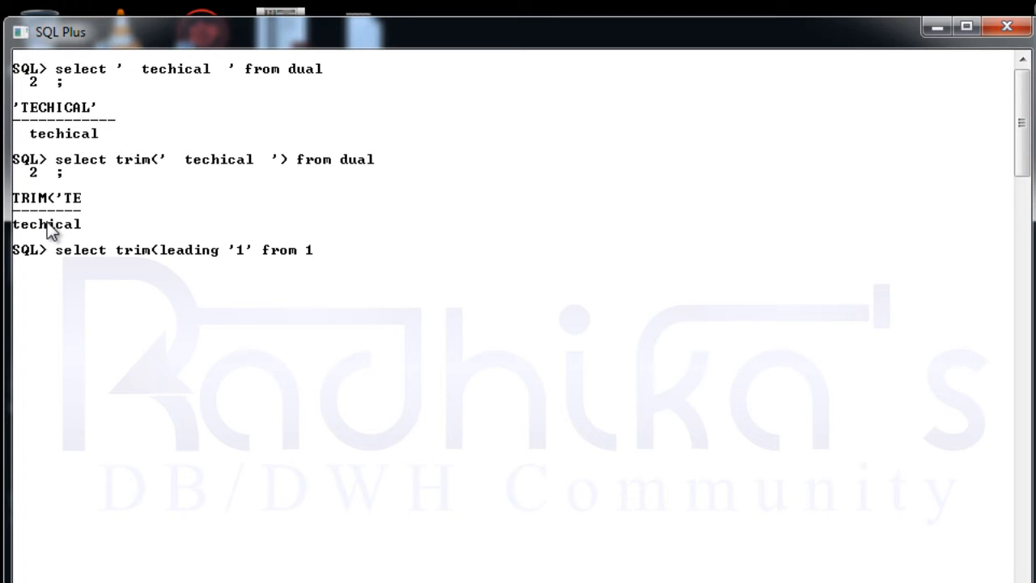
{"action": "type", "text": "234"}
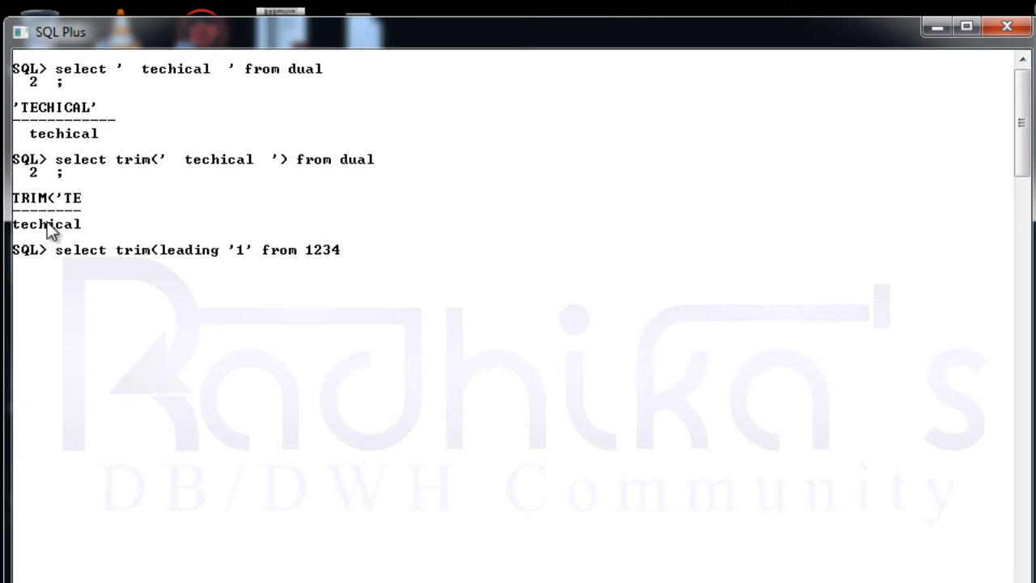
{"action": "type", "text": ") from dual"}
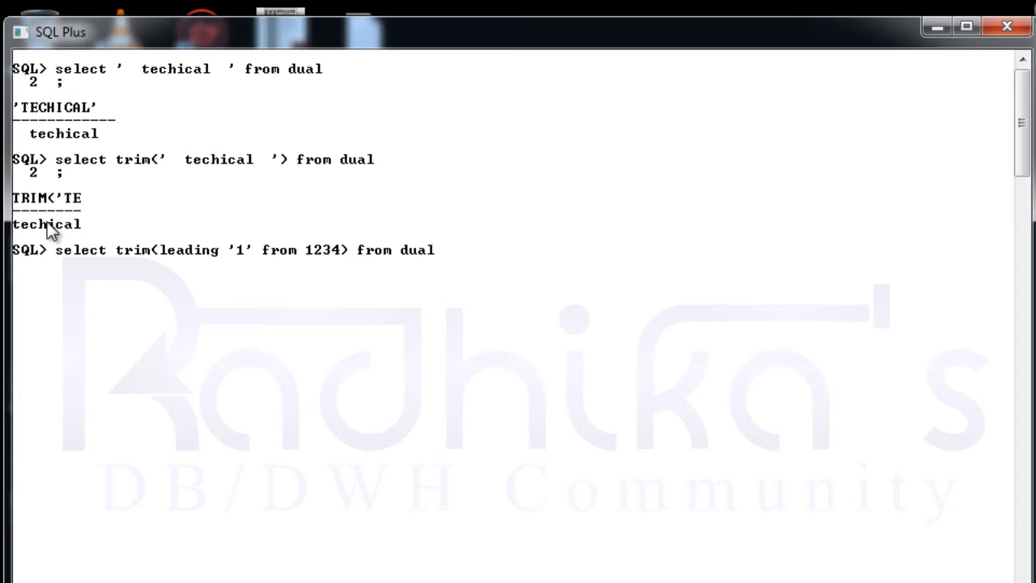
{"action": "type", "text": ";"}
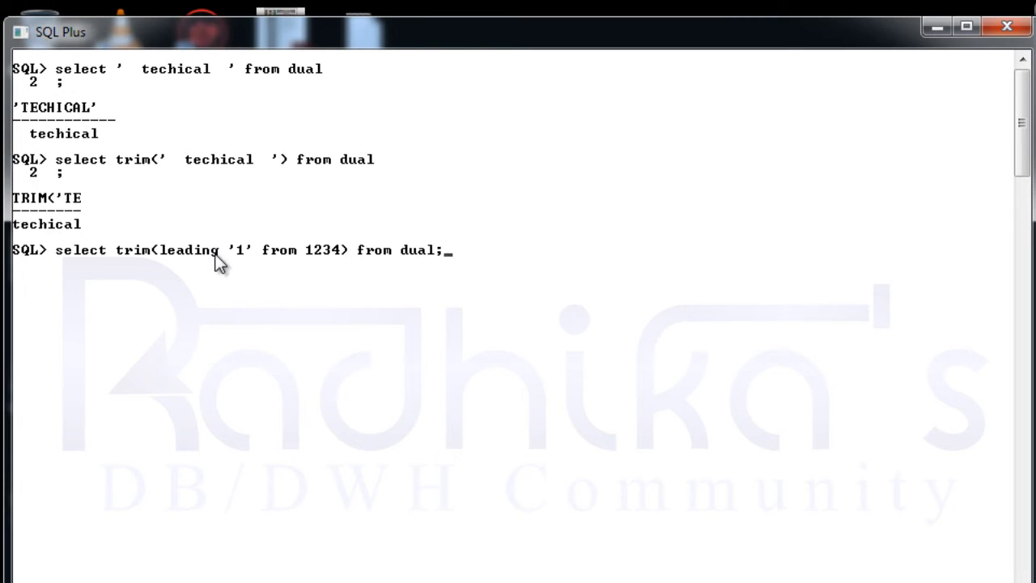
{"action": "mouse_move", "coordinate": [246, 265]}
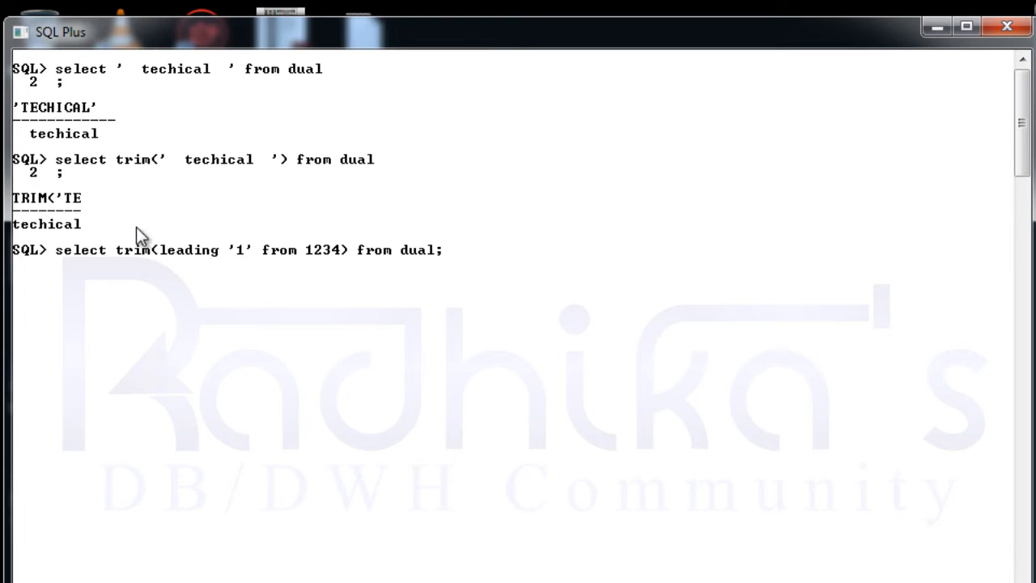
{"action": "mouse_move", "coordinate": [338, 268]}
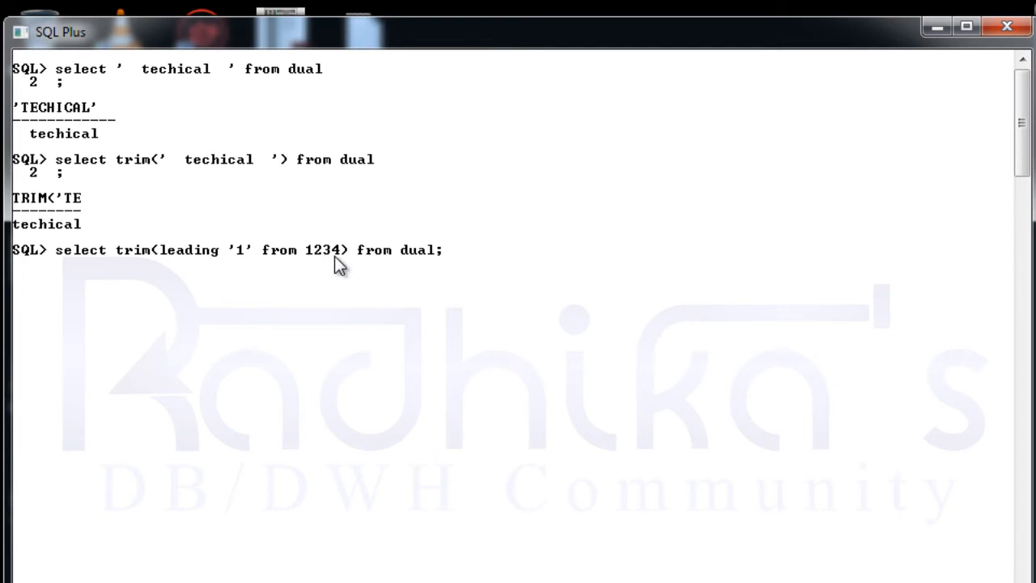
{"action": "mouse_move", "coordinate": [259, 259]}
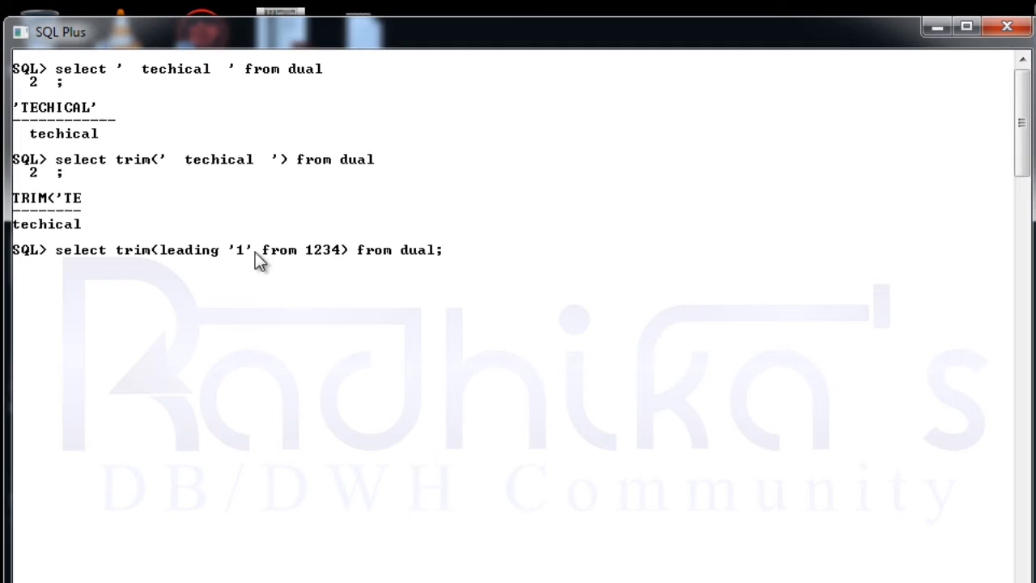
{"action": "mouse_move", "coordinate": [589, 254]}
{"action": "type", "text": "select trim( '4' from 1234) from dual;"}
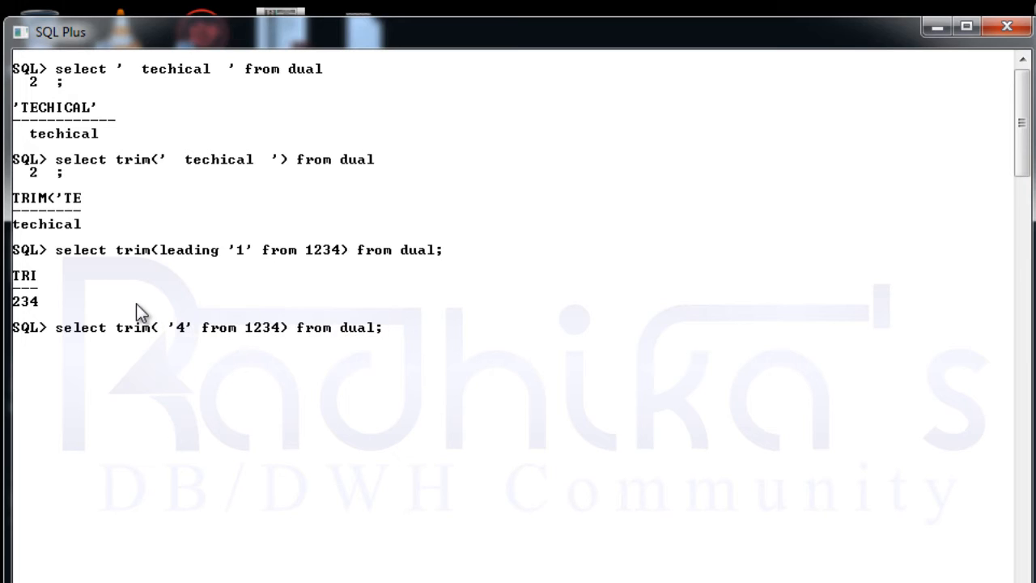
Run trailing '4' from 1234 and both '4' from 12341 TRIM queries, returning 123 and 12341.
{"action": "type", "text": "trailing"}
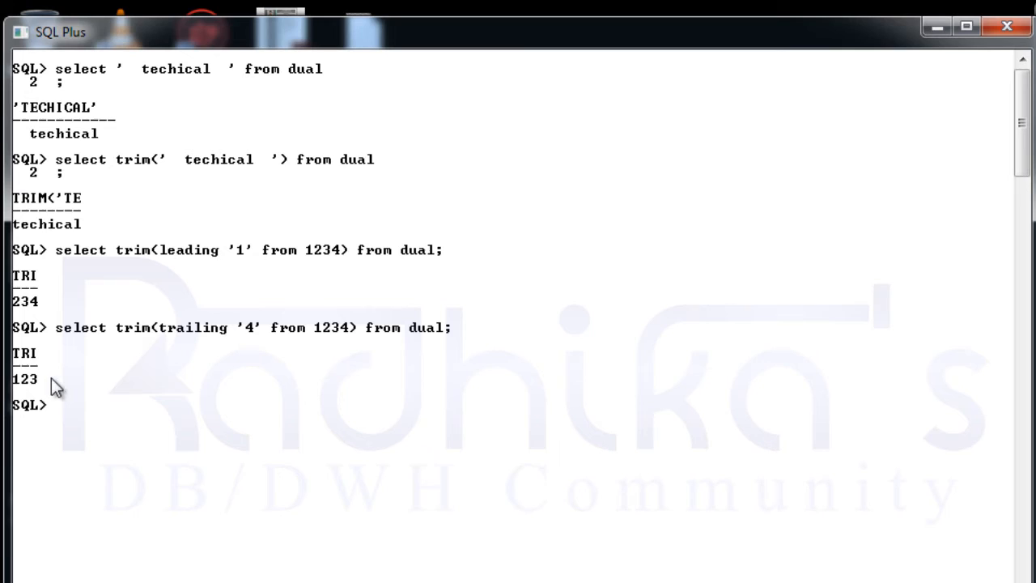
{"action": "mouse_move", "coordinate": [369, 347]}
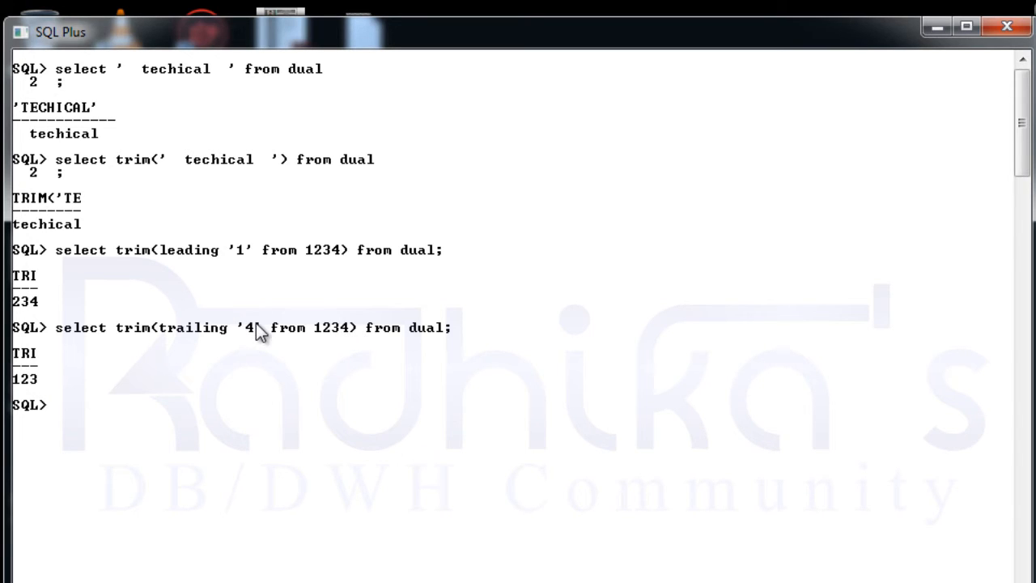
{"action": "type", "text": "select trim(trailing '4' from 1234) from dual;"}
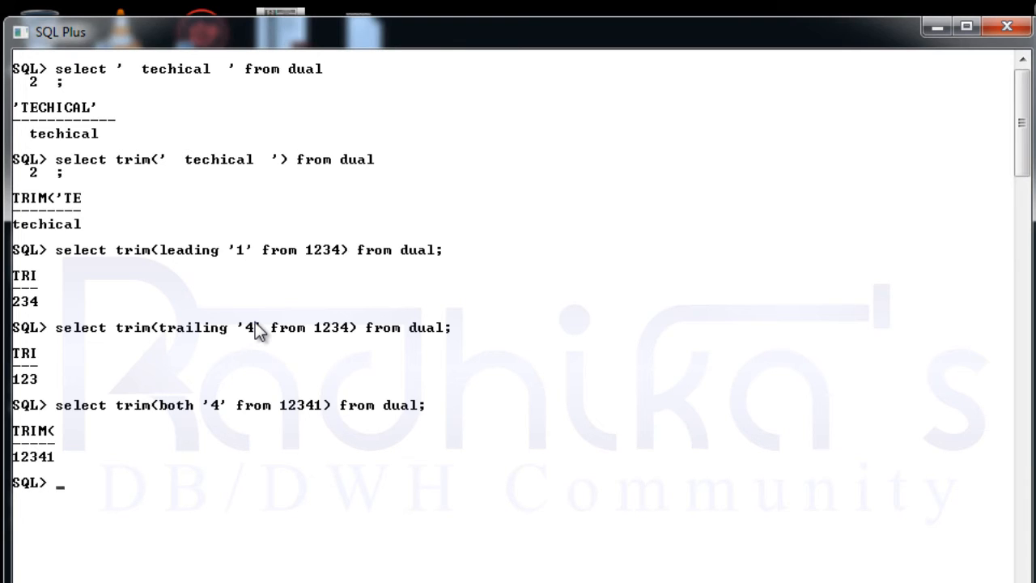
{"action": "type", "text": "select trim(both '4' from 12341) from dual;"}
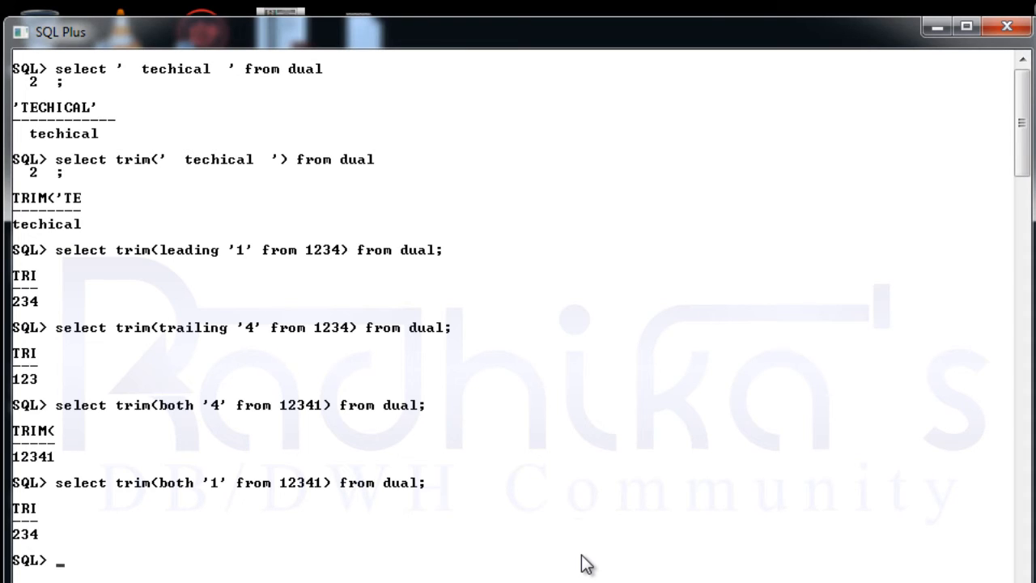
{"action": "type", "text": "c"}
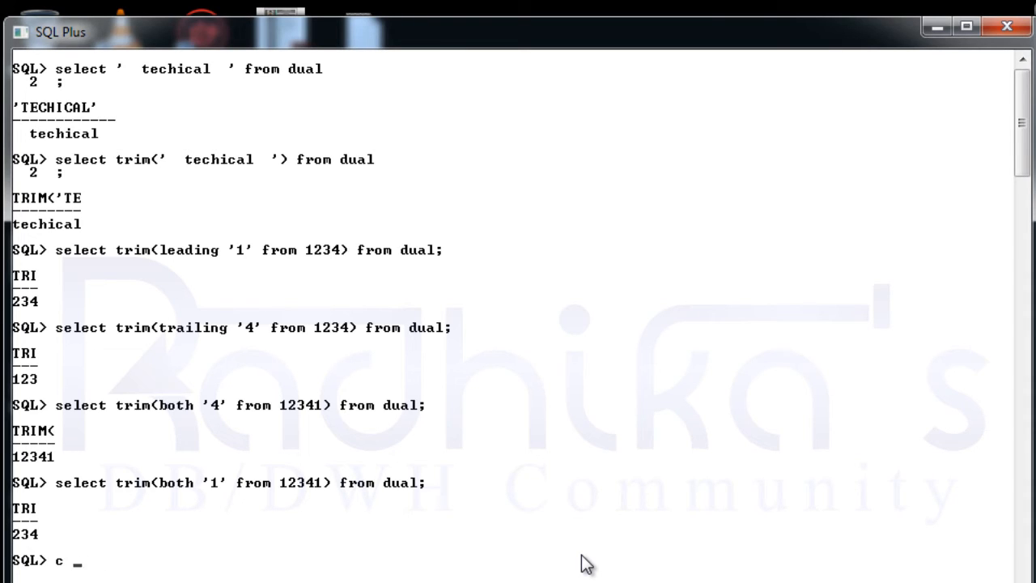
Clear the screen and run select * from testname; listing five NUM, NAME, ADDRESS rows.
{"action": "key", "text": "Enter"}
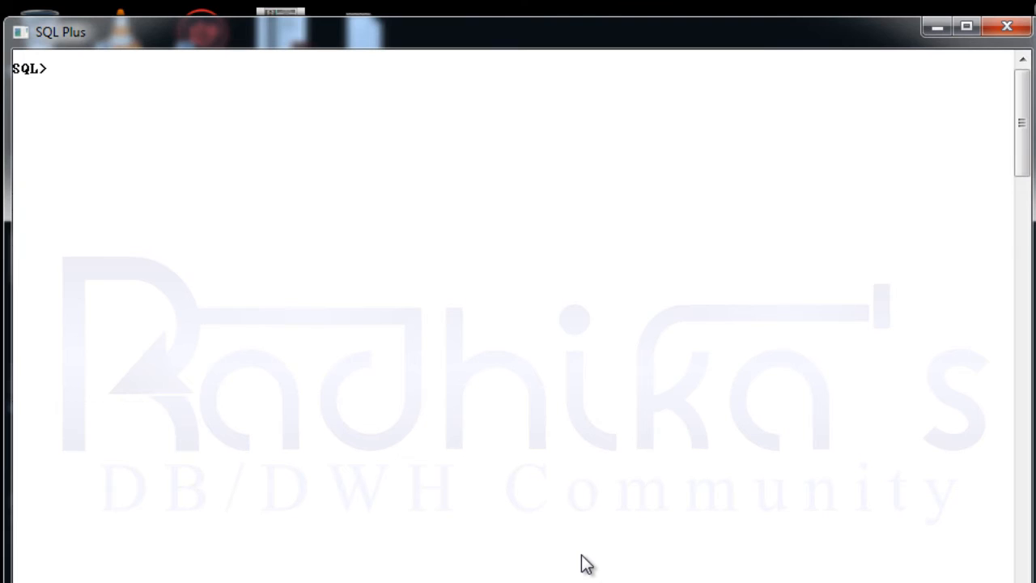
{"action": "type", "text": "select"}
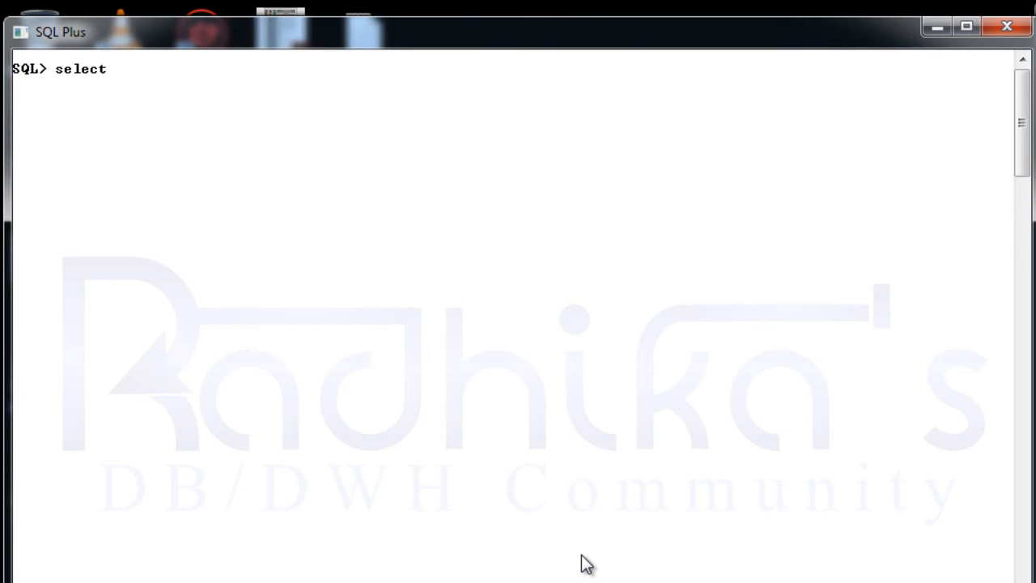
{"action": "type", "text": "* from t"}
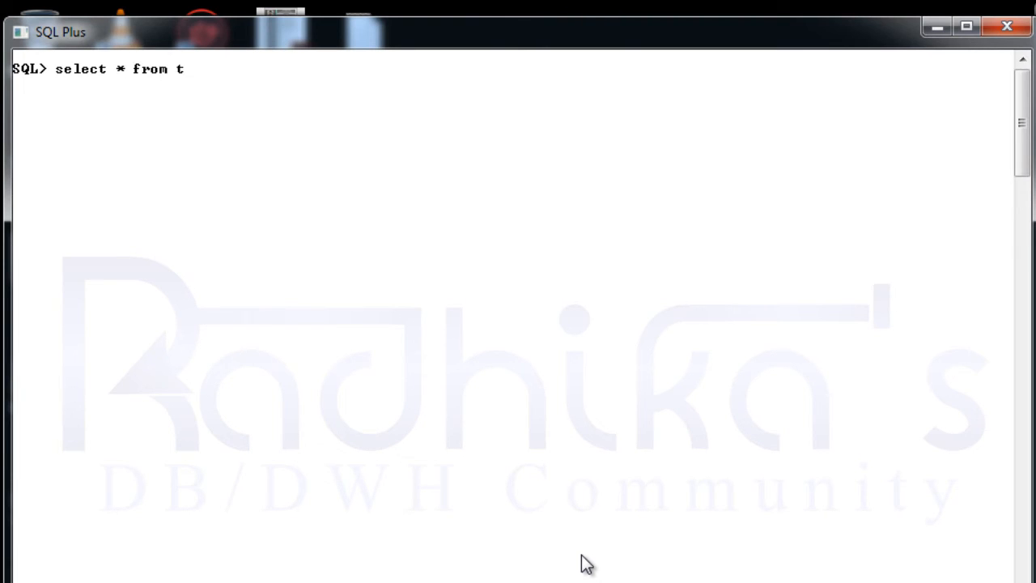
{"action": "type", "text": "estname"}
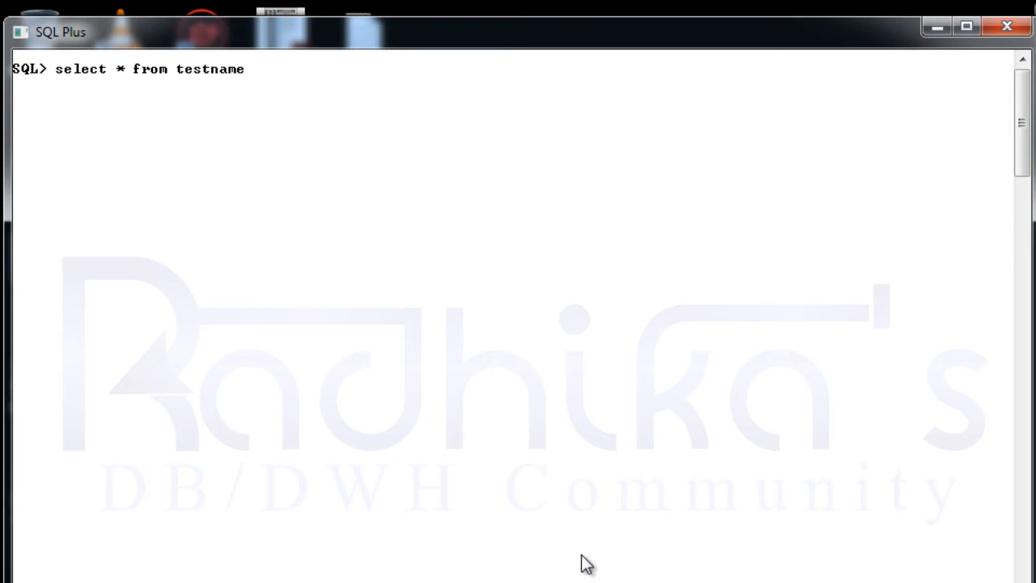
{"action": "key", "text": "Return"}
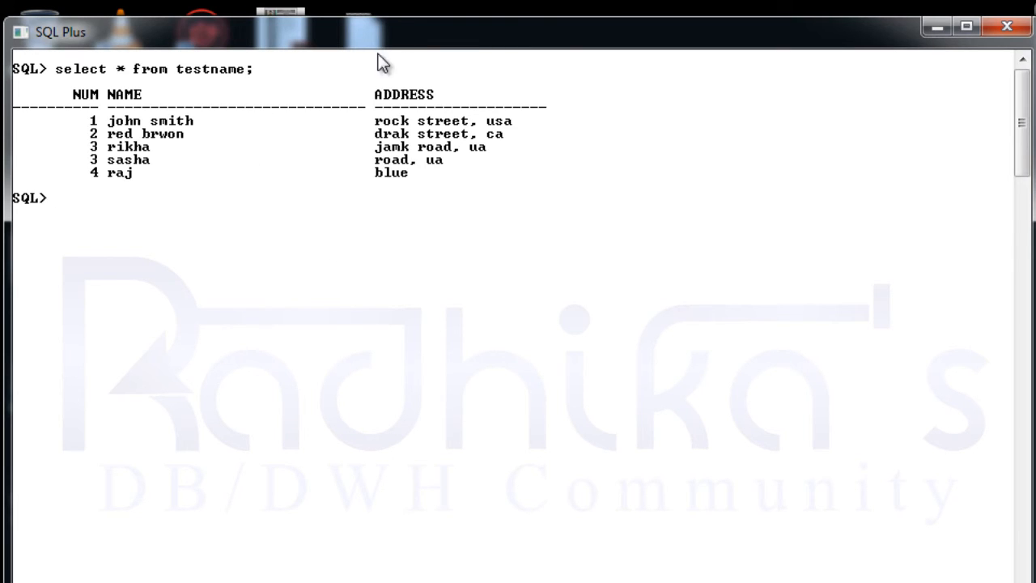
{"action": "mouse_move", "coordinate": [123, 134]}
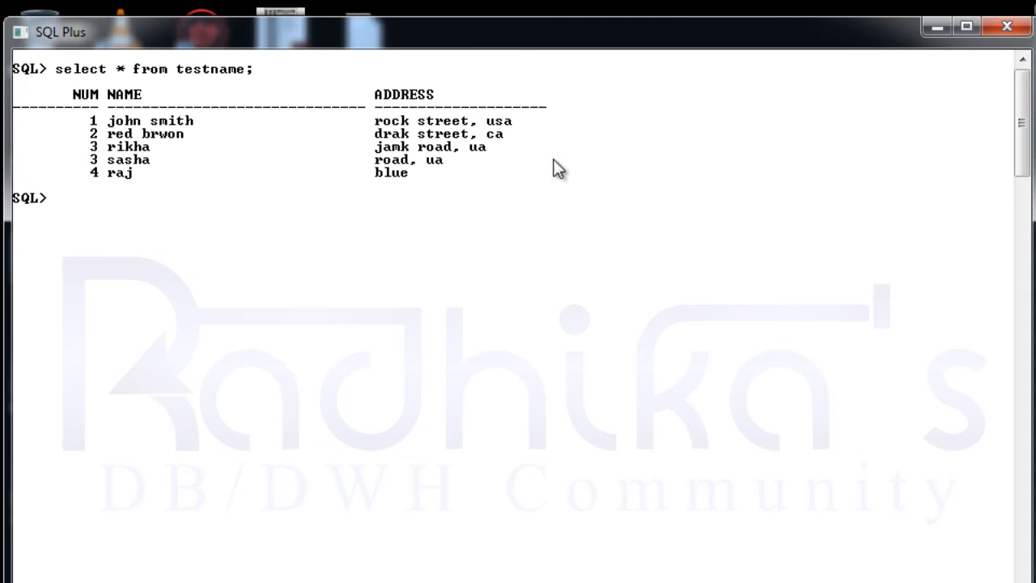
{"action": "mouse_move", "coordinate": [562, 198]}
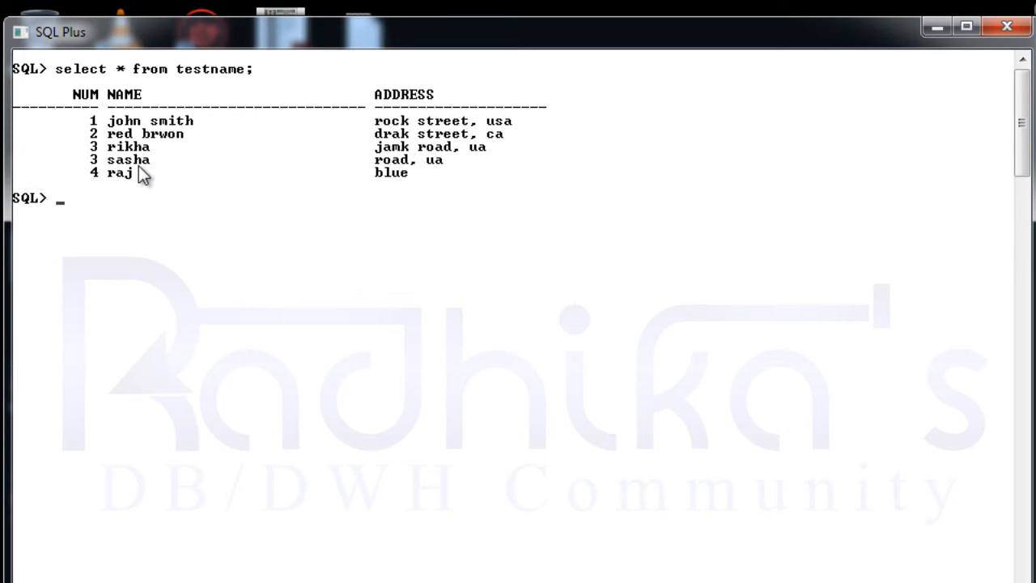
{"action": "mouse_move", "coordinate": [128, 182]}
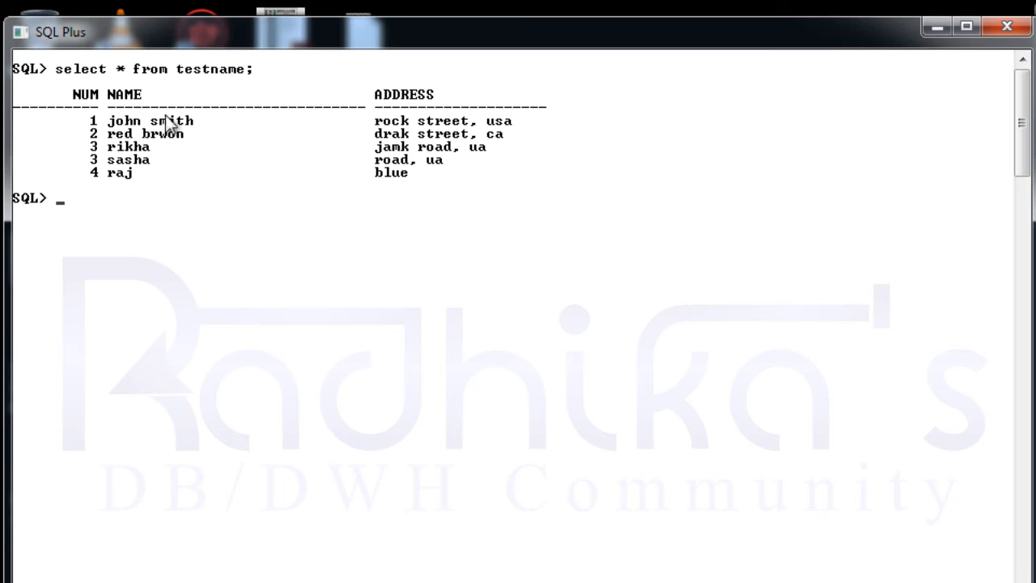
{"action": "mouse_move", "coordinate": [227, 207]}
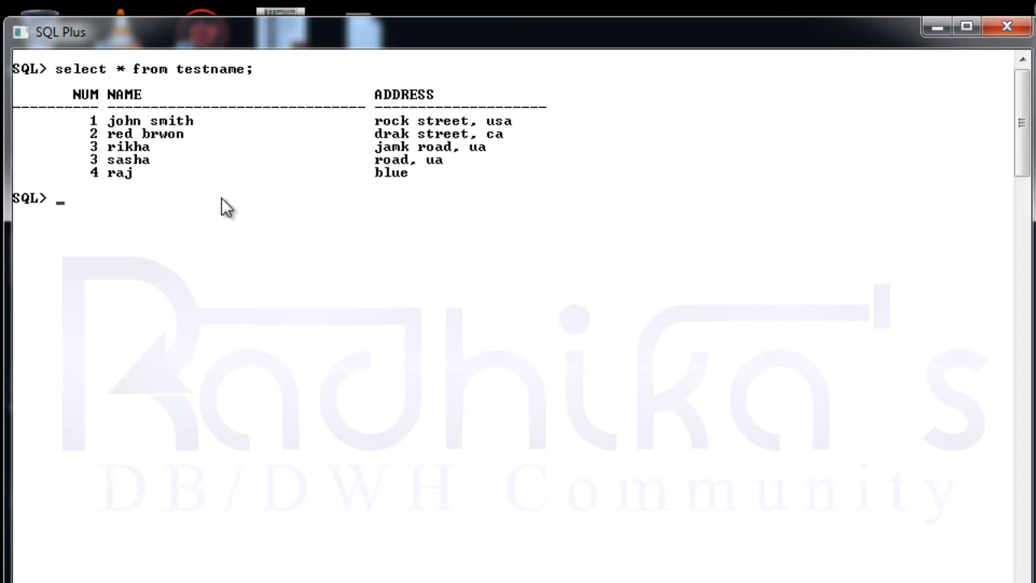
Select names from testname where trim(name) not like '% %', returning rikha, sasha and raj.
{"action": "type", "text": "select *"}
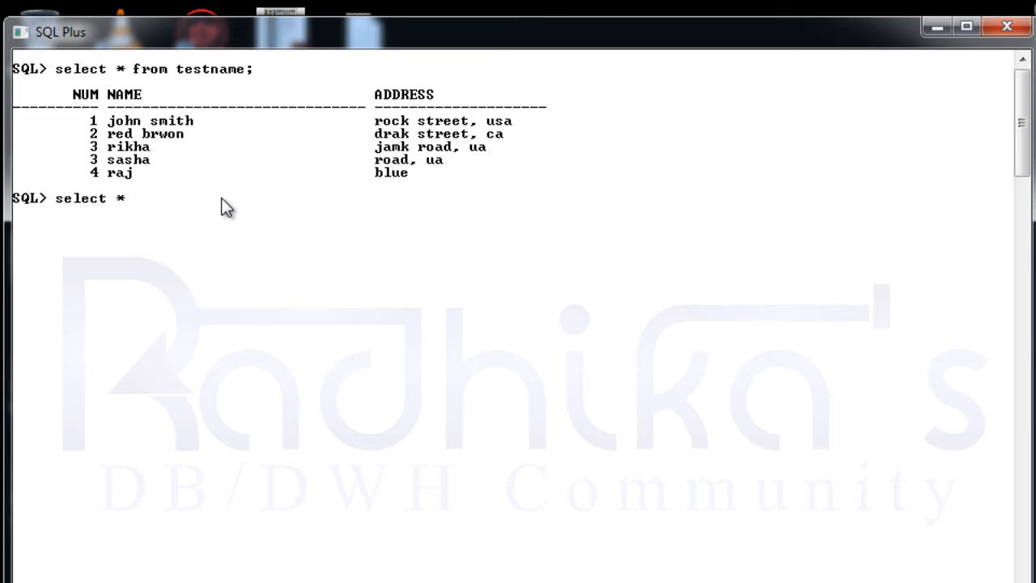
{"action": "key", "text": "BackSpace"}
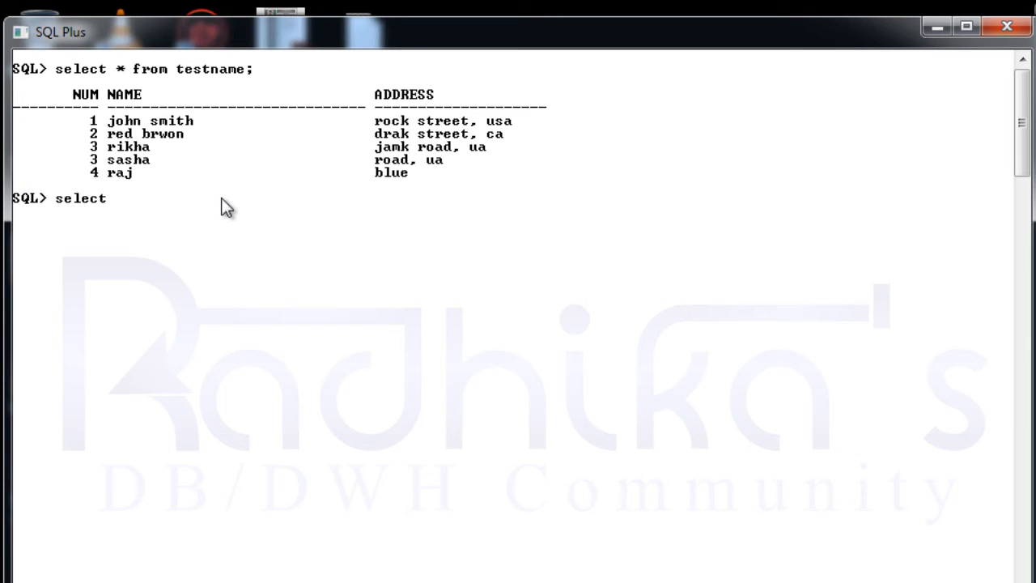
{"action": "type", "text": "name from testname"}
{"action": "type", "text": "where"}
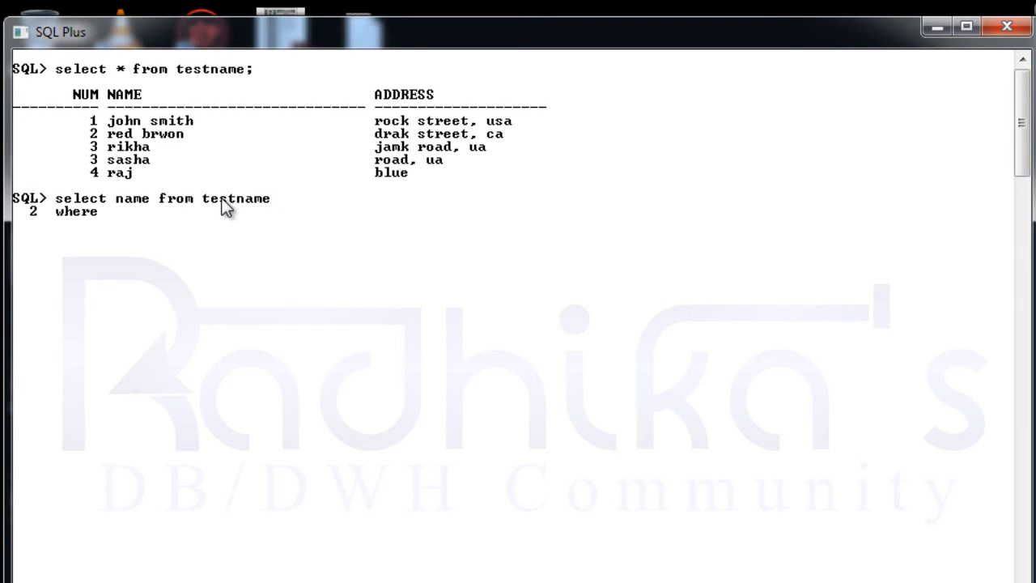
{"action": "type", "text": "trim("}
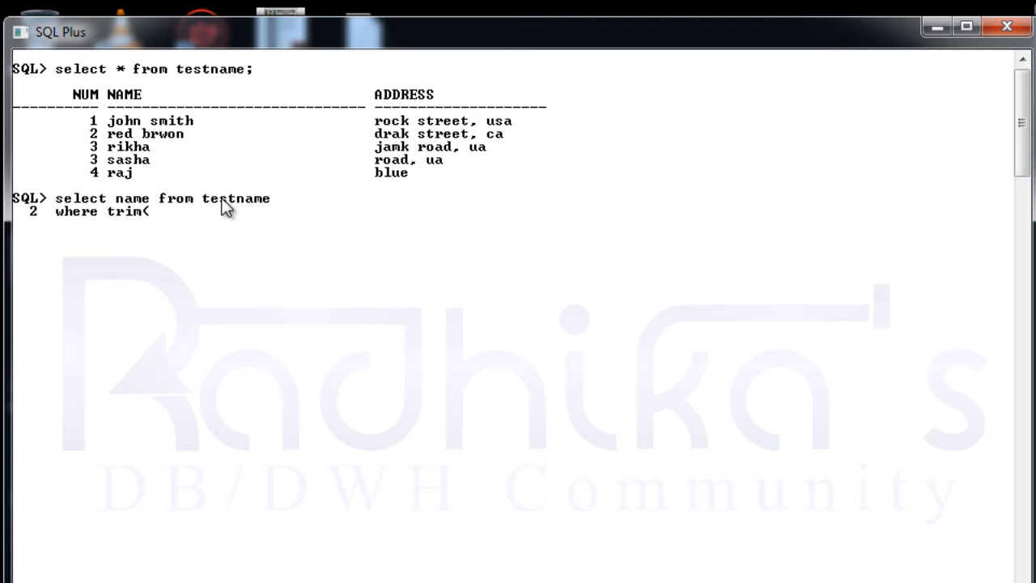
{"action": "type", "text": "name)"}
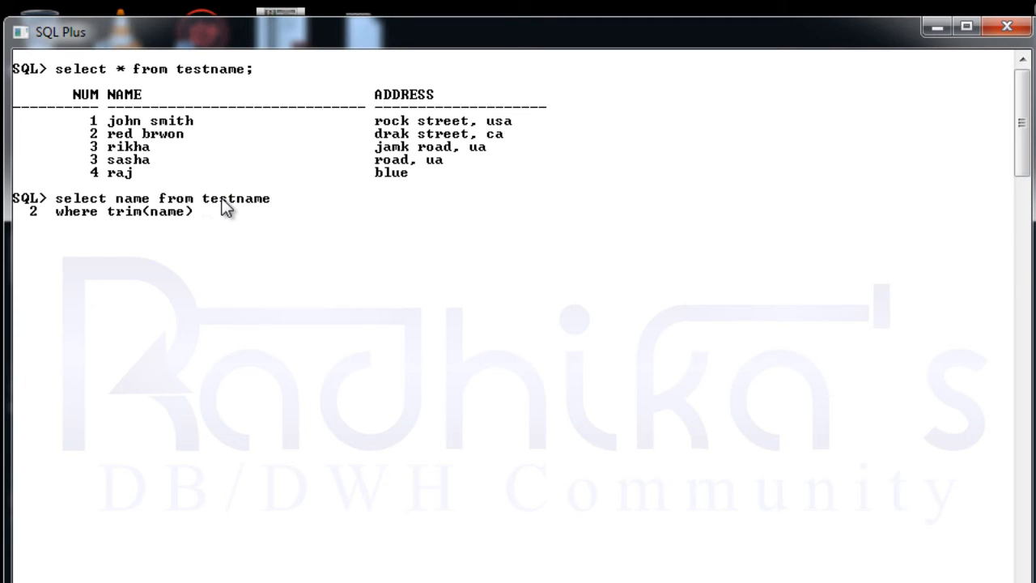
{"action": "type", "text": "not like '% %';"}
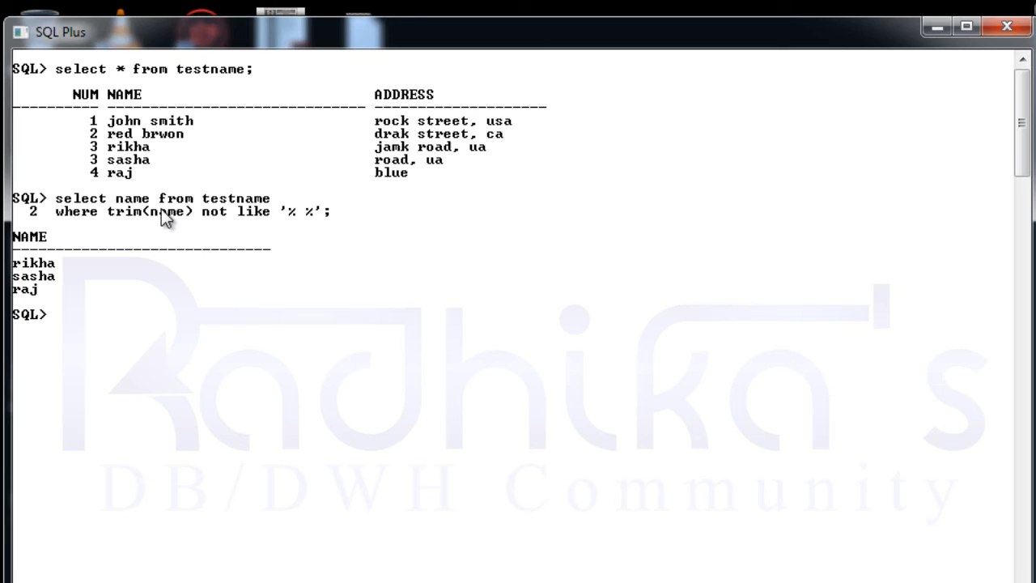
{"action": "mouse_move", "coordinate": [39, 293]}
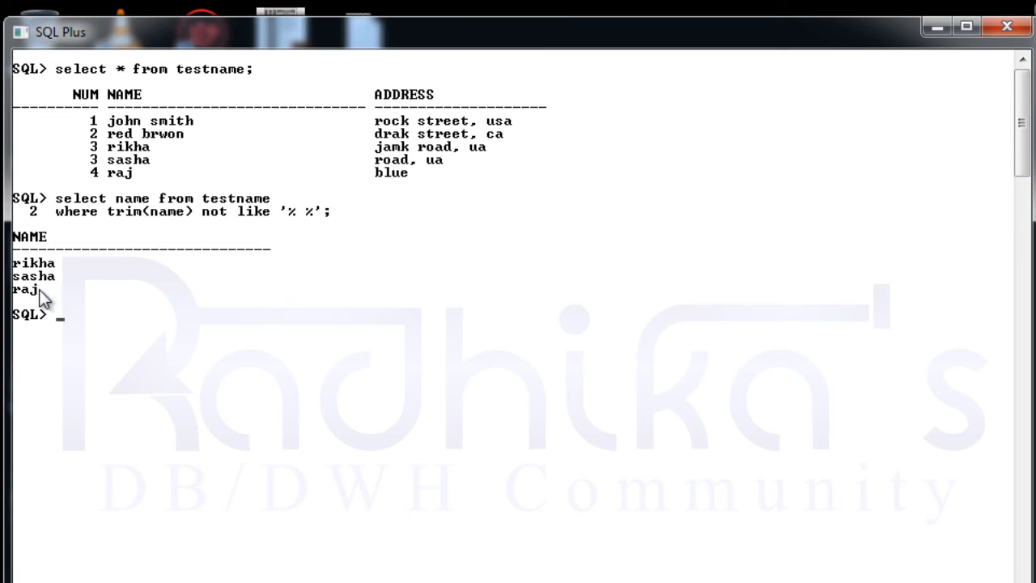
{"action": "mouse_move", "coordinate": [126, 173]}
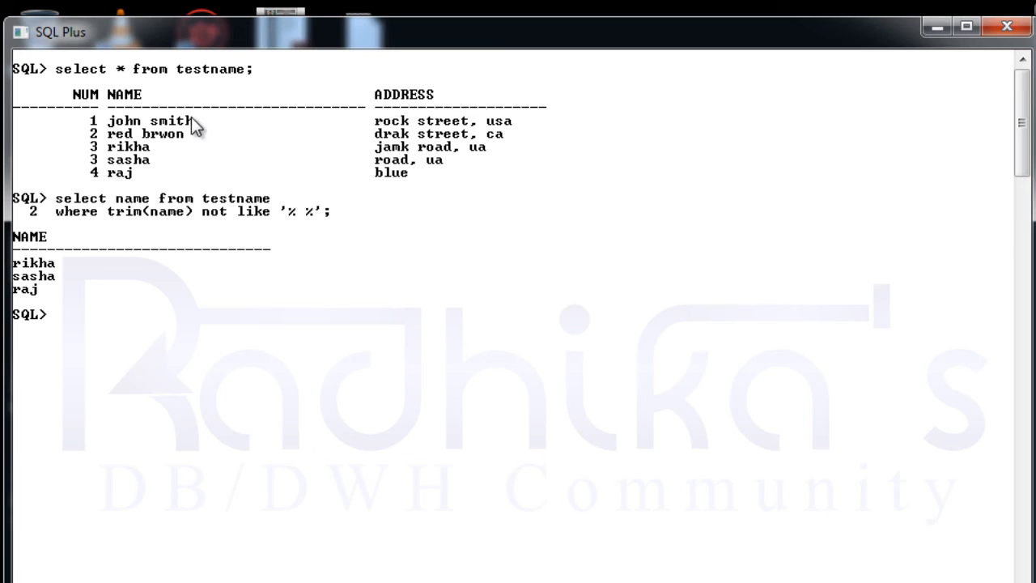
{"action": "mouse_move", "coordinate": [49, 267]}
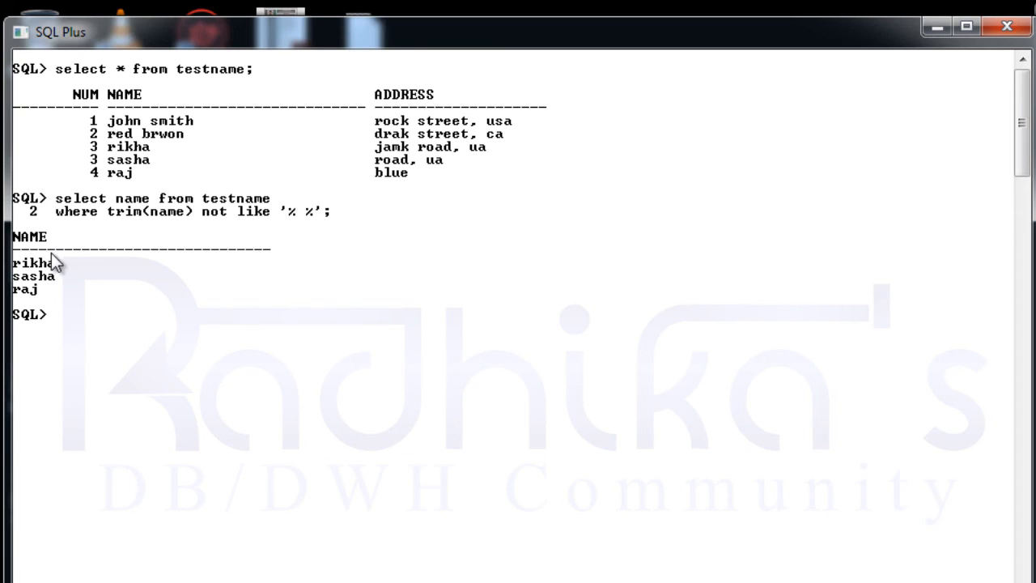
{"action": "mouse_move", "coordinate": [131, 269]}
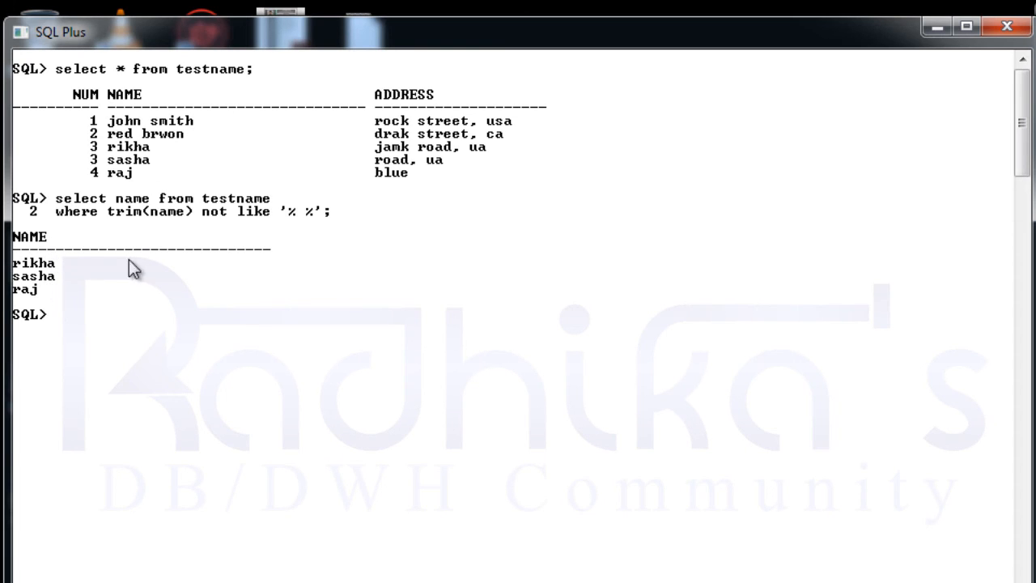
{"action": "mouse_move", "coordinate": [139, 283]}
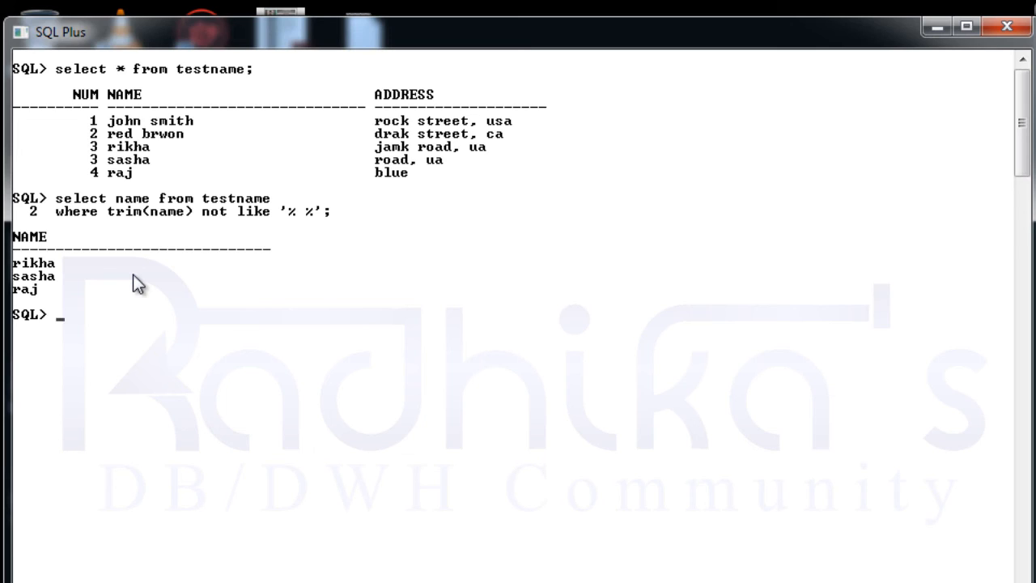
Select names where trim(name) like '% %', returning john smith and red brwon.
{"action": "type", "text": "select name from testname"}
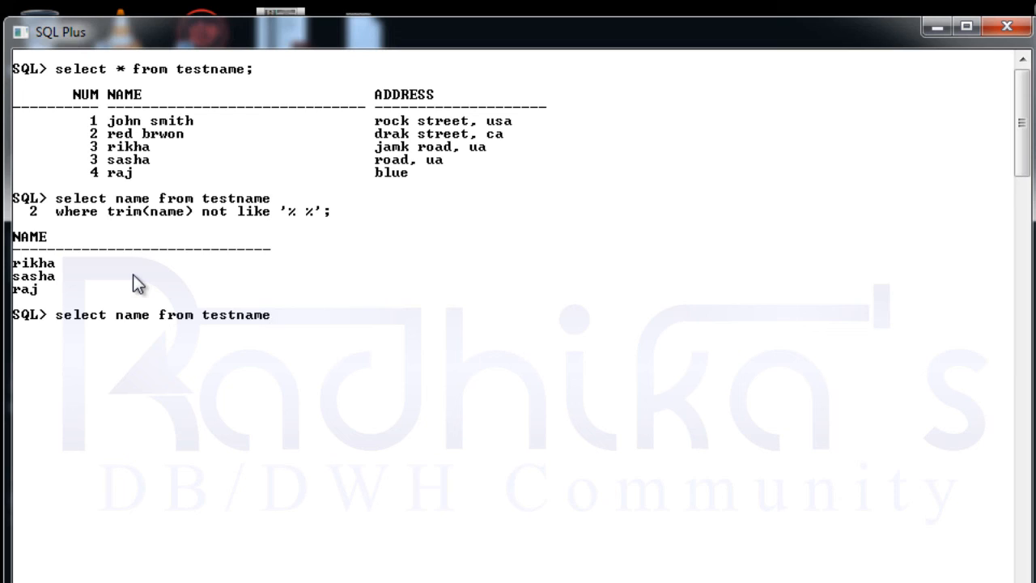
{"action": "type", "text": "where trim(name) not like '% %';"}
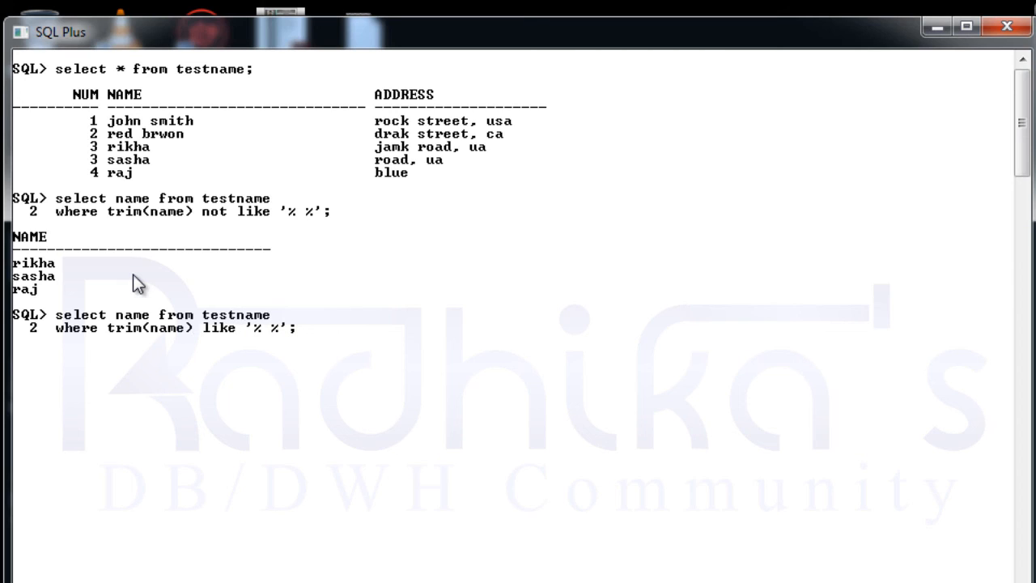
{"action": "key", "text": "Return"}
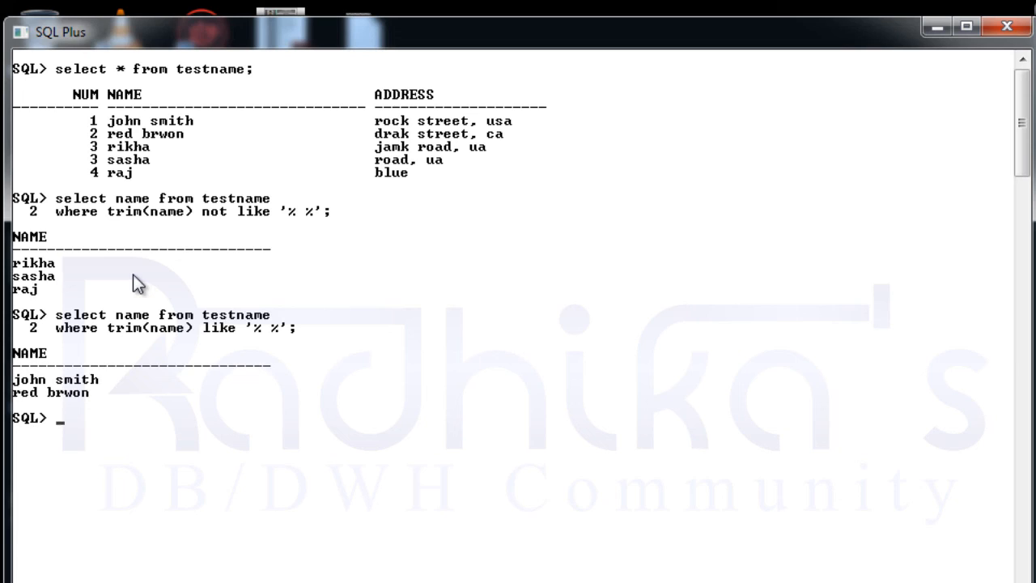
{"action": "mouse_move", "coordinate": [73, 419]}
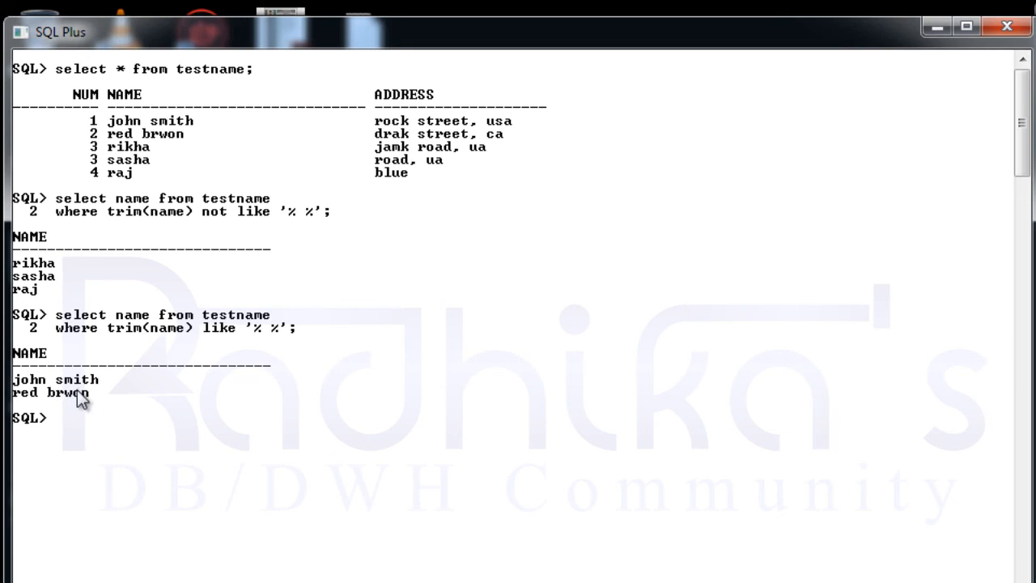